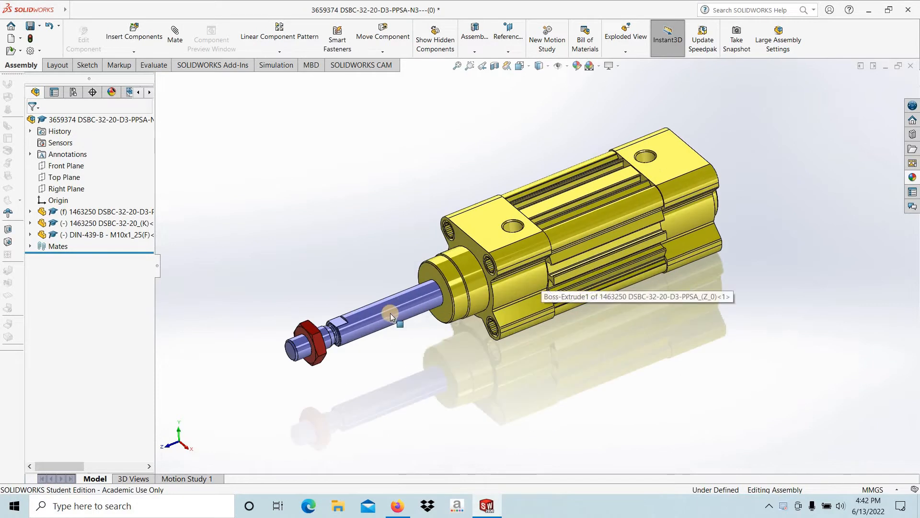
# Orbit the cylinder assembly to look at it from the piston rod end
pyautogui.click(390, 307)
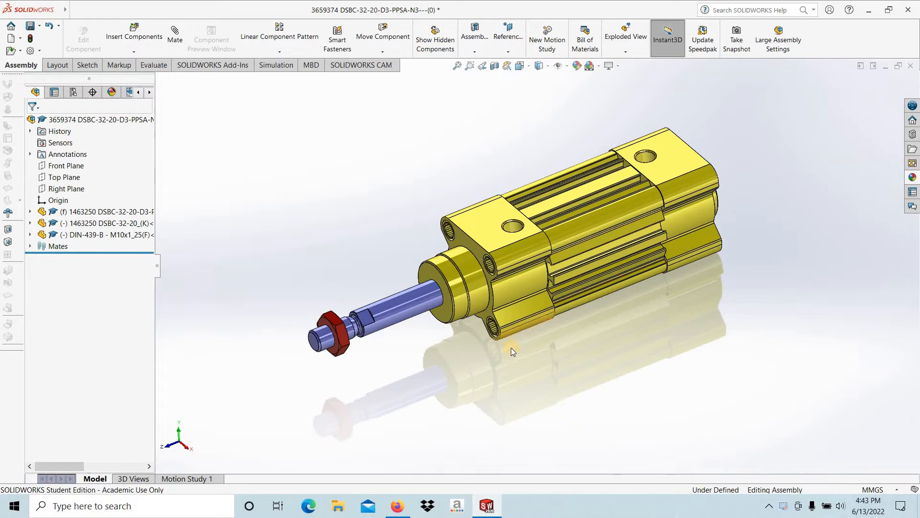
pyautogui.moveTo(514, 351); pyautogui.dragTo(555, 243)
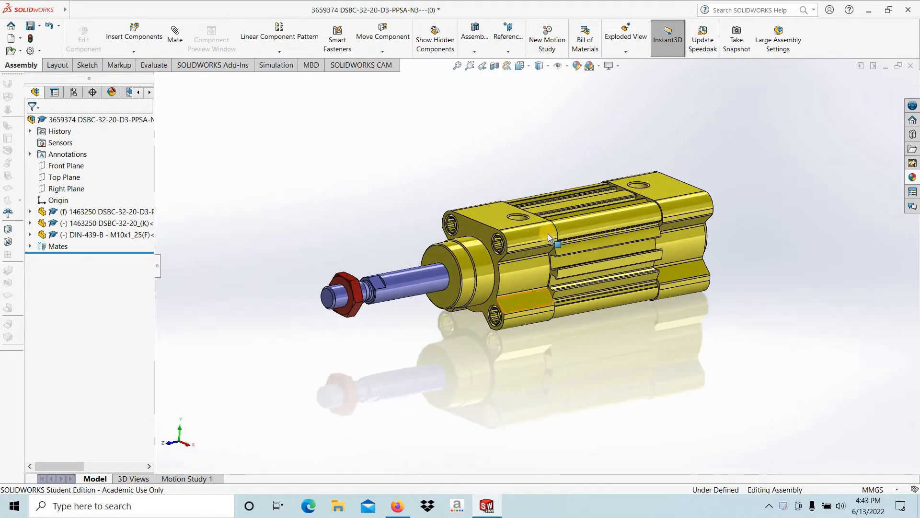
pyautogui.moveTo(552, 235); pyautogui.dragTo(499, 358)
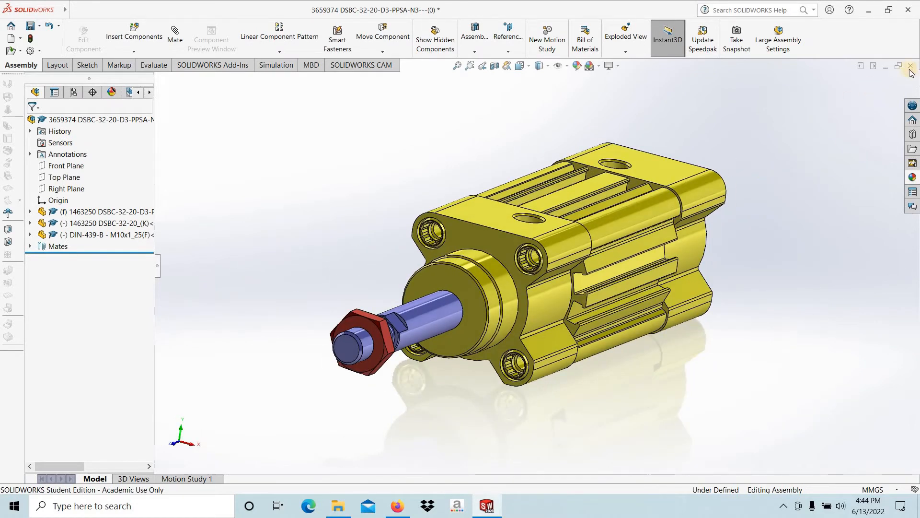
# Close the cylinder assembly, choosing Don't Save for the modified documents
pyautogui.click(908, 66)
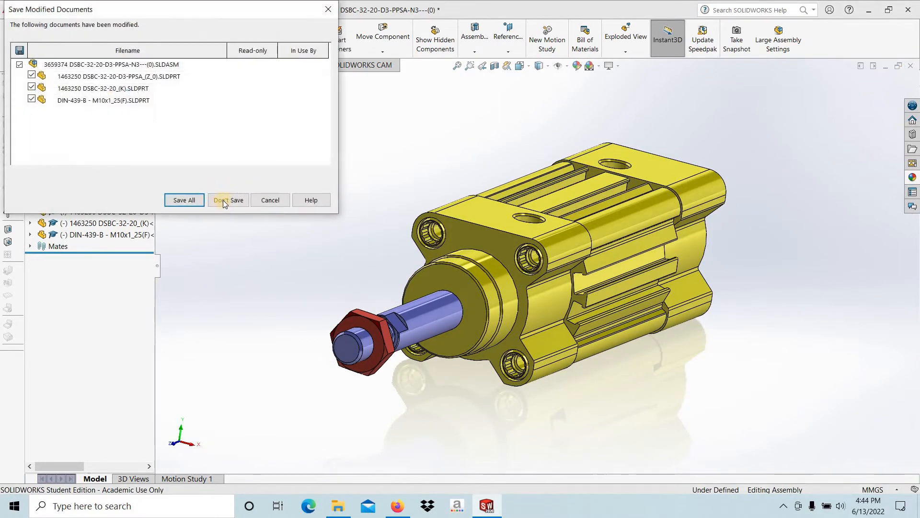
pyautogui.click(228, 200)
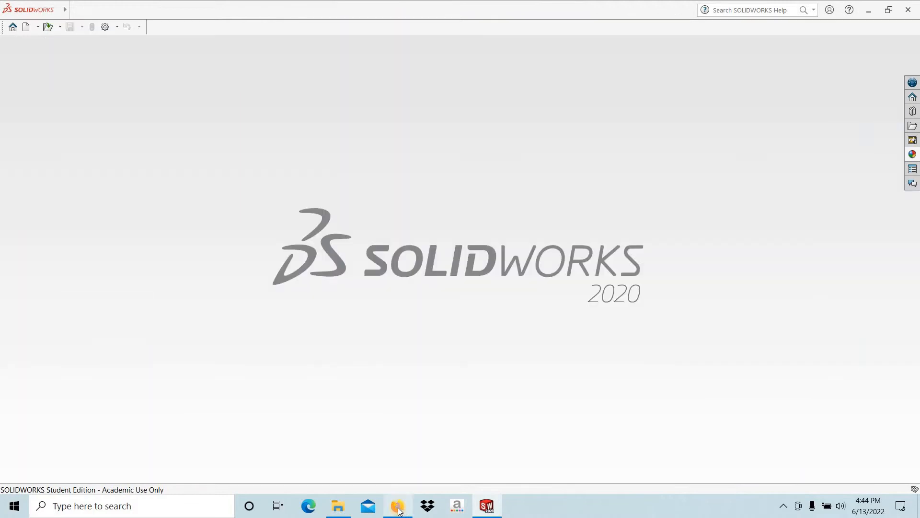
# In Firefox, search Google for Festo.com to list Festo's website
pyautogui.click(396, 505)
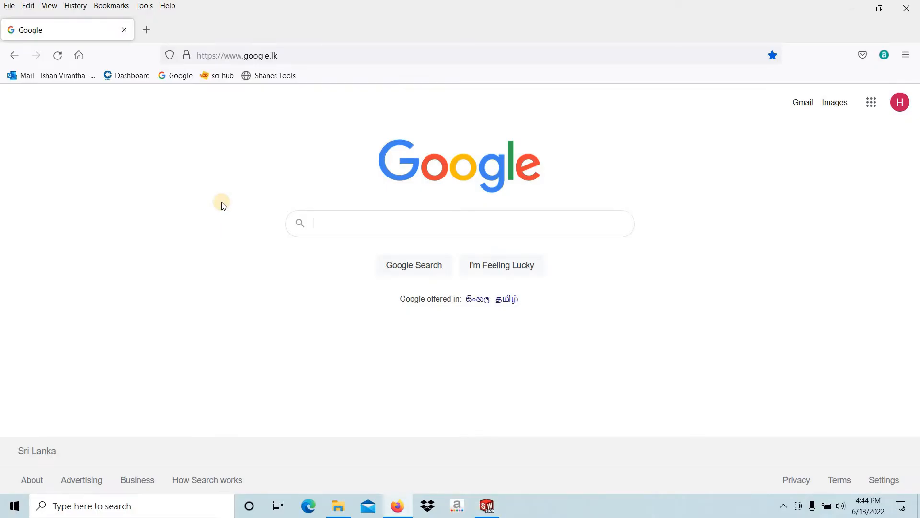
pyautogui.write('F')
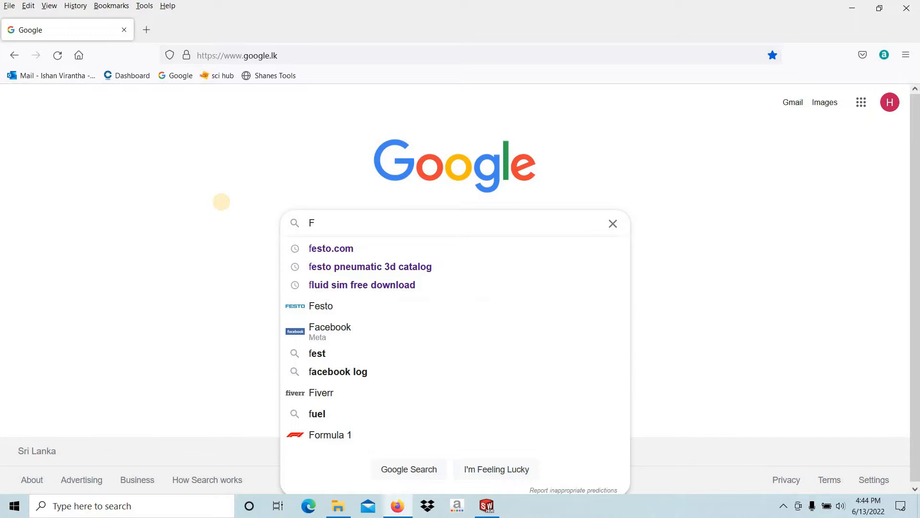
pyautogui.write('esto.')
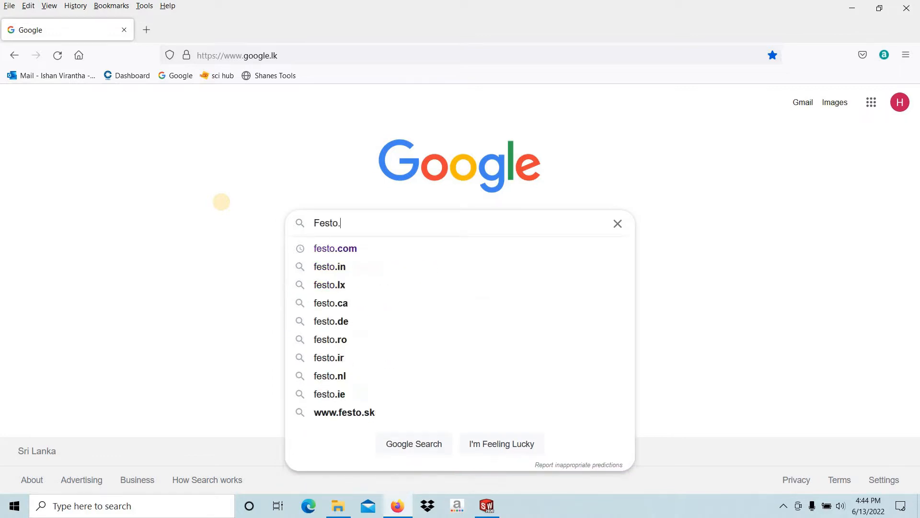
pyautogui.click(336, 248)
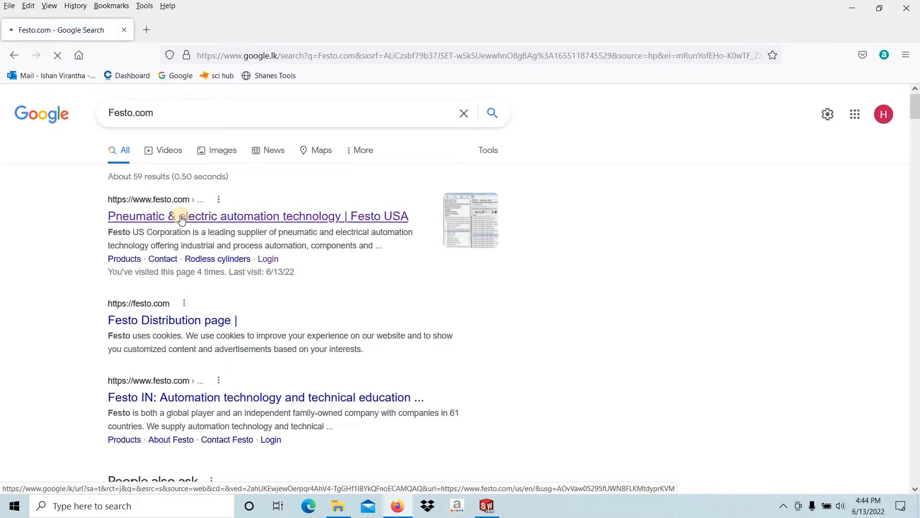
# From the Festo USA site, reach the Pneumatic cylinders category and its cylinder types
pyautogui.click(258, 215)
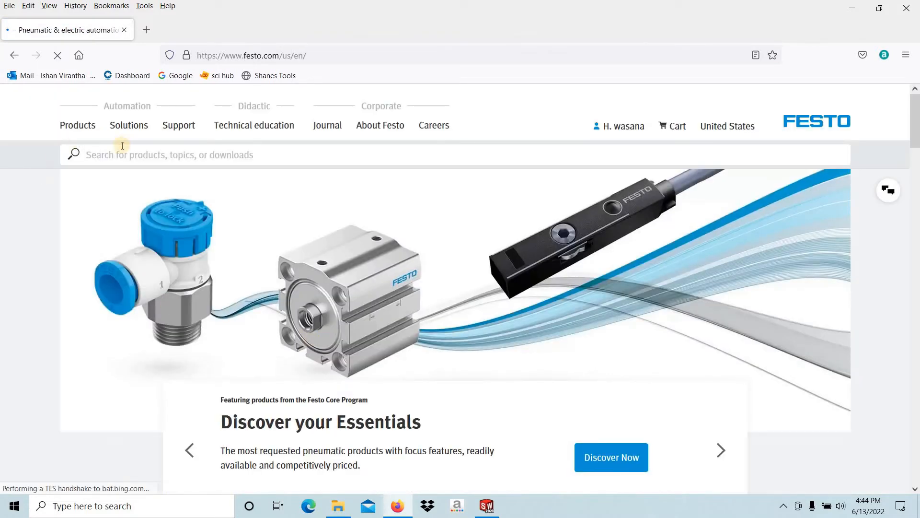
pyautogui.click(76, 125)
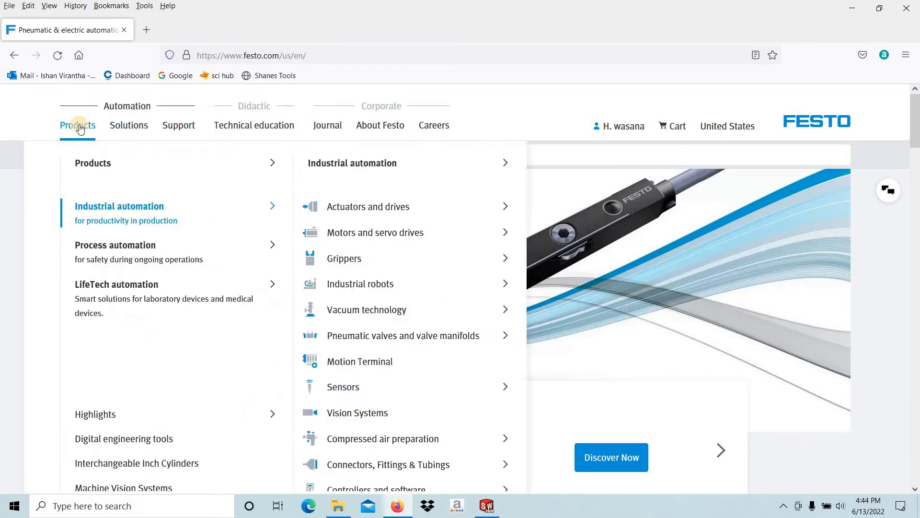
pyautogui.moveTo(391, 428)
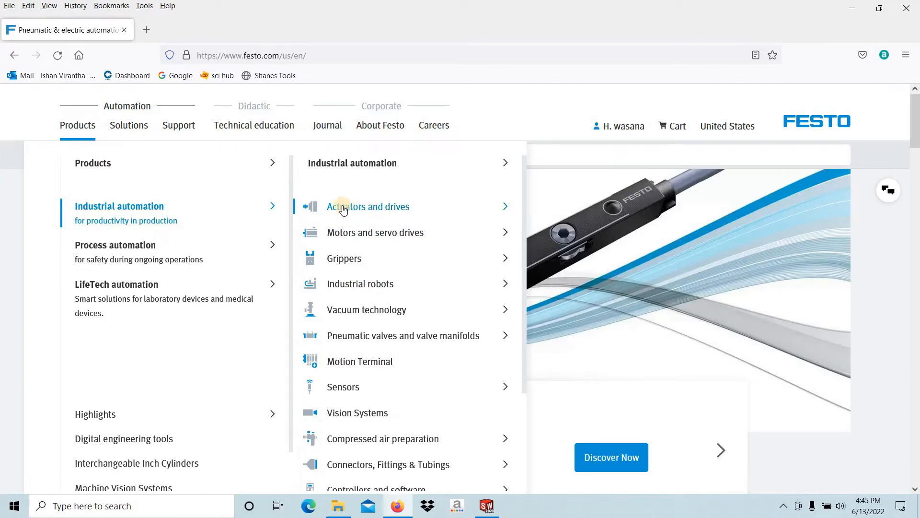
pyautogui.moveTo(355, 377)
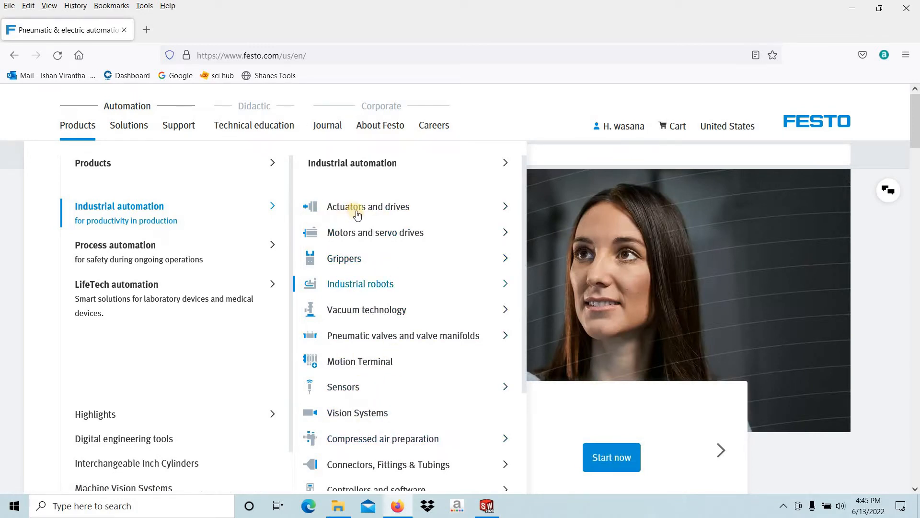
pyautogui.moveTo(368, 207)
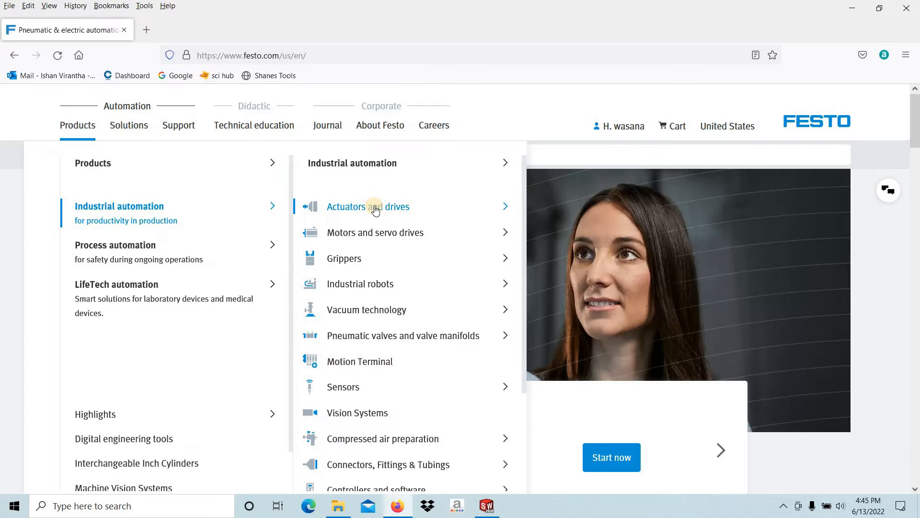
pyautogui.moveTo(367, 206)
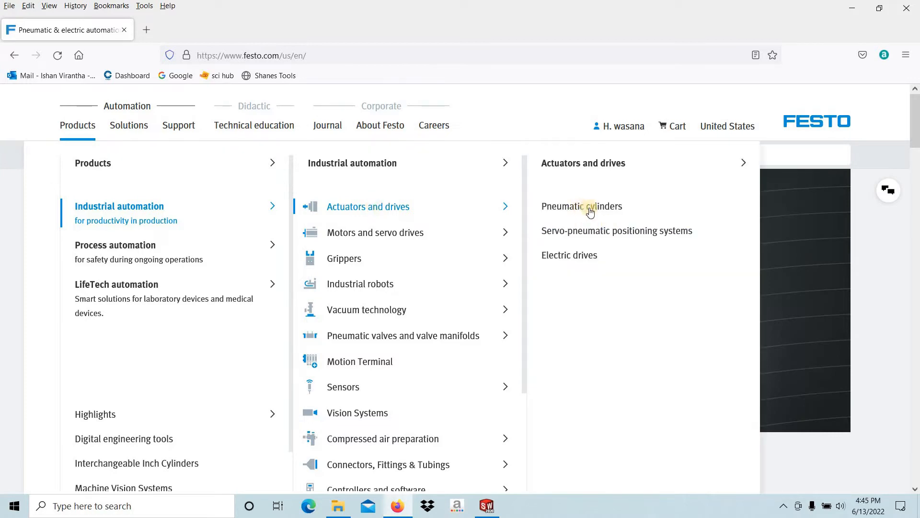
pyautogui.click(581, 206)
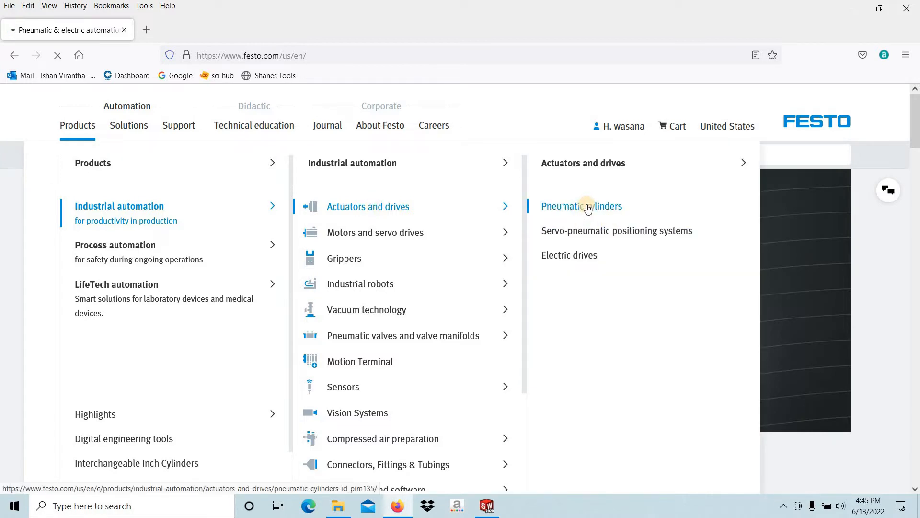
pyautogui.click(581, 206)
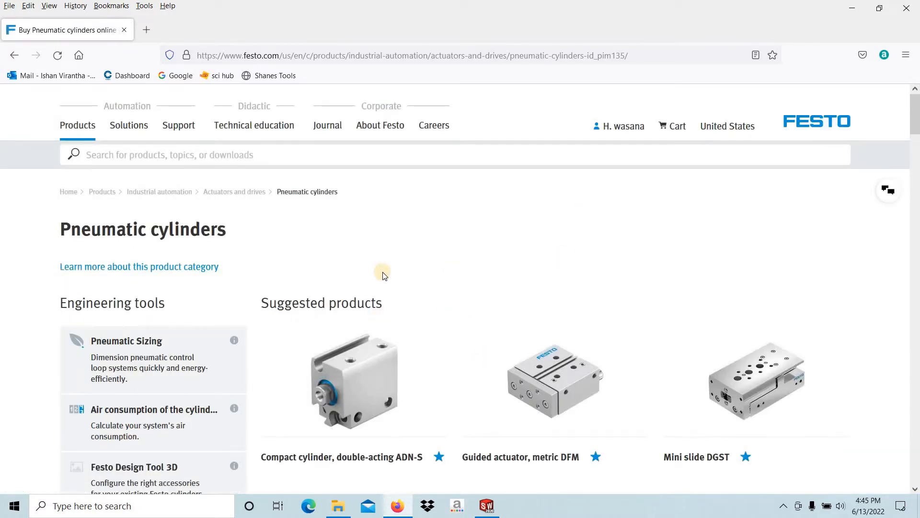
pyautogui.moveTo(424, 275)
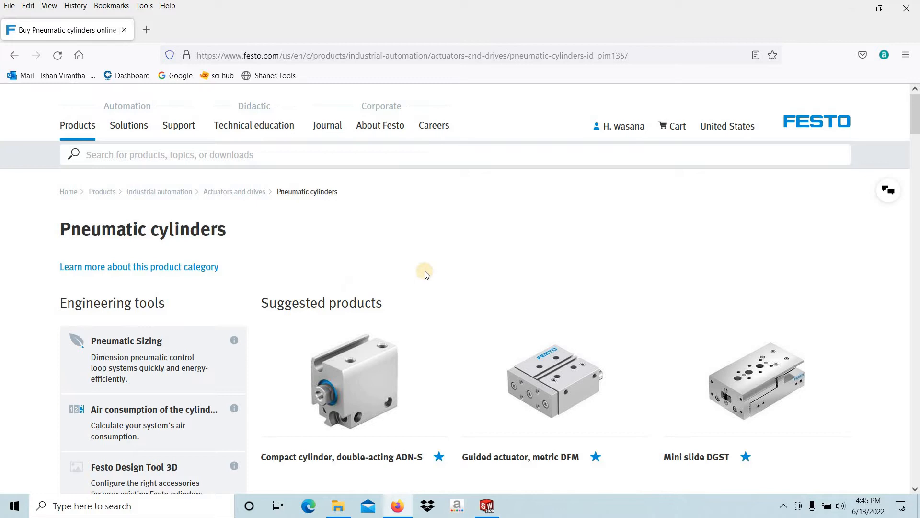
pyautogui.moveTo(453, 281)
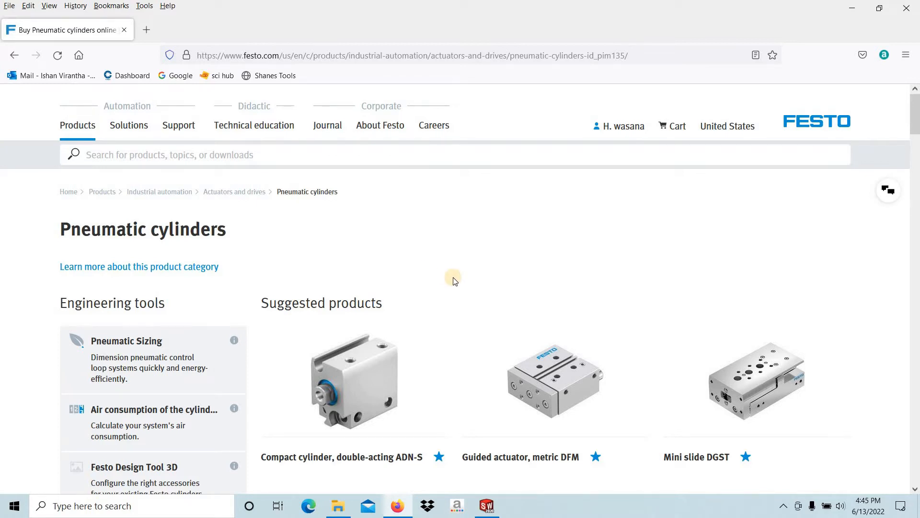
pyautogui.scroll(-3)
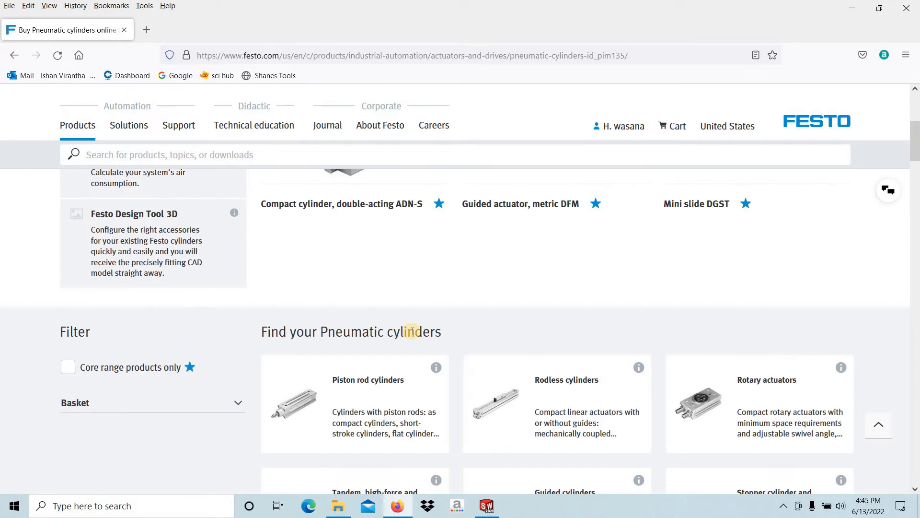
pyautogui.scroll(-3)
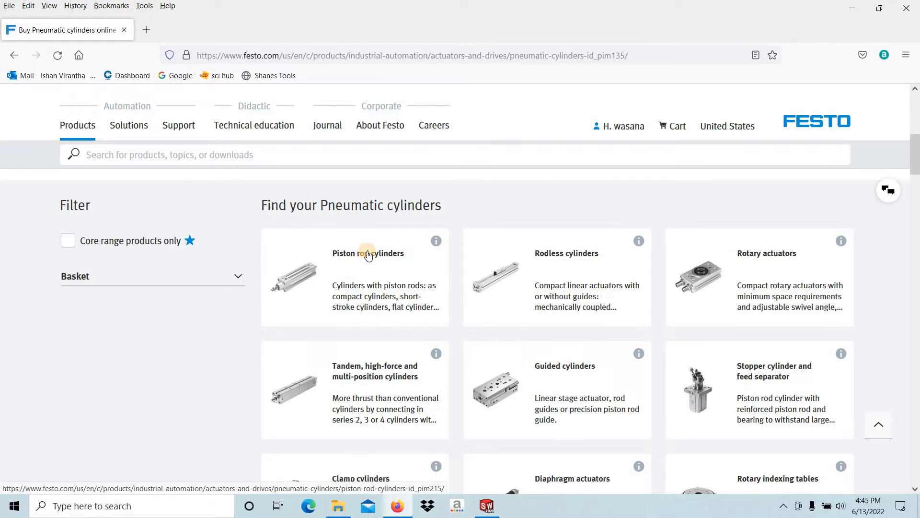
# Filter Piston rod cylinders to core range products only and choose Tie rod cylinders
pyautogui.click(367, 253)
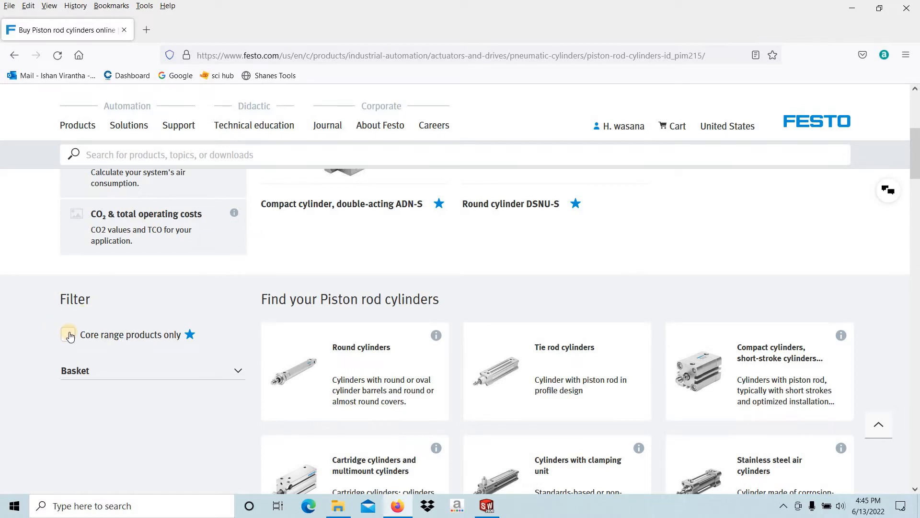
pyautogui.click(68, 333)
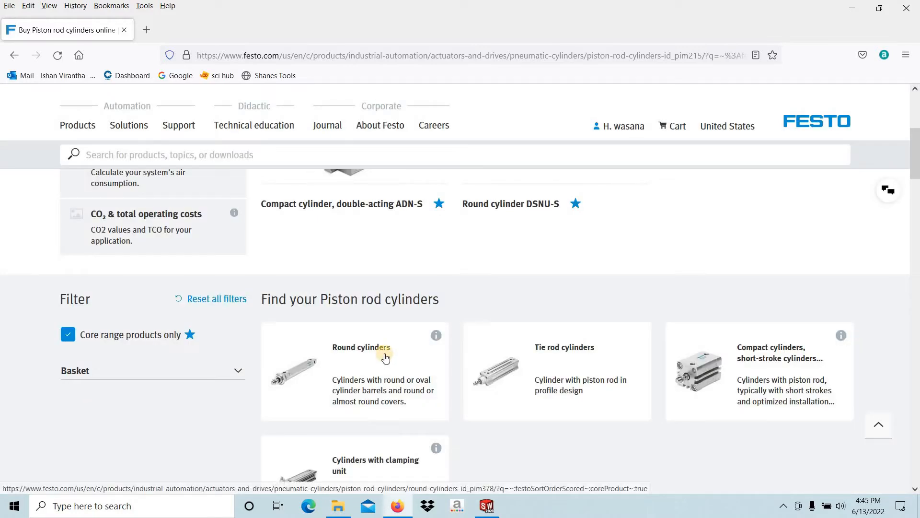
pyautogui.scroll(-3)
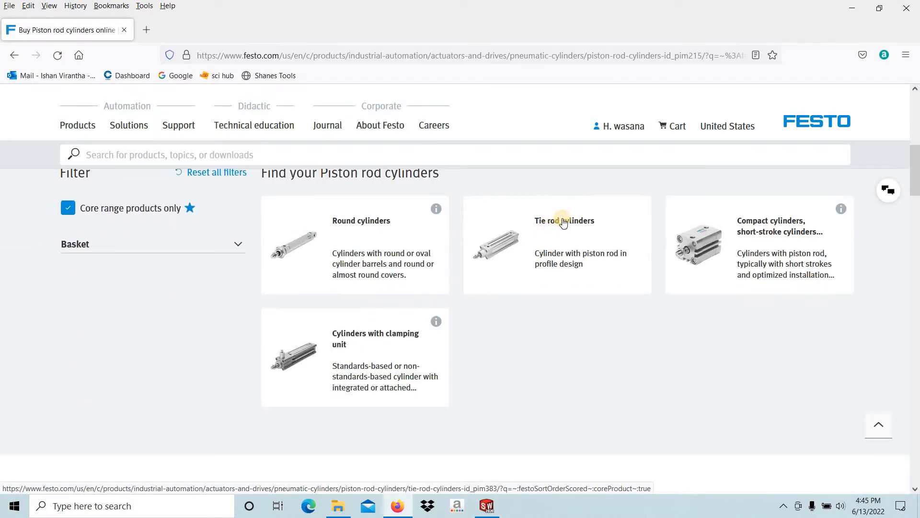
pyautogui.moveTo(565, 221)
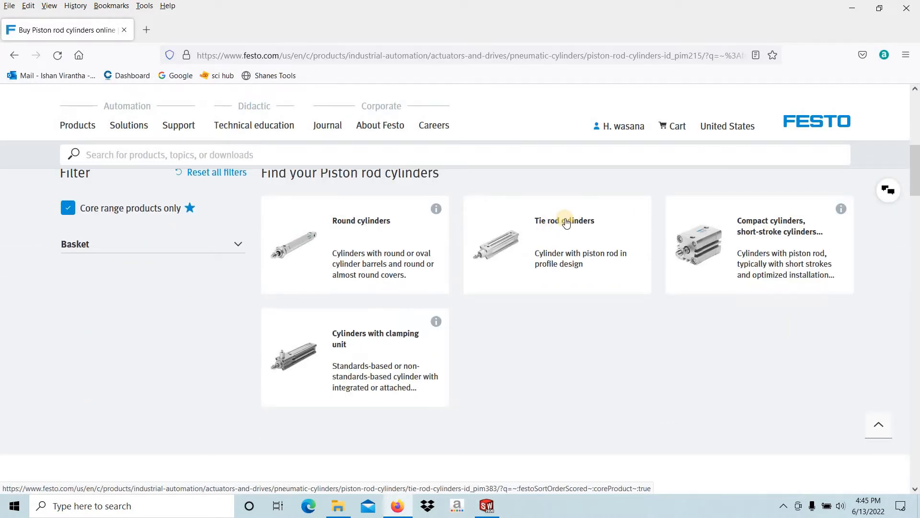
pyautogui.click(564, 221)
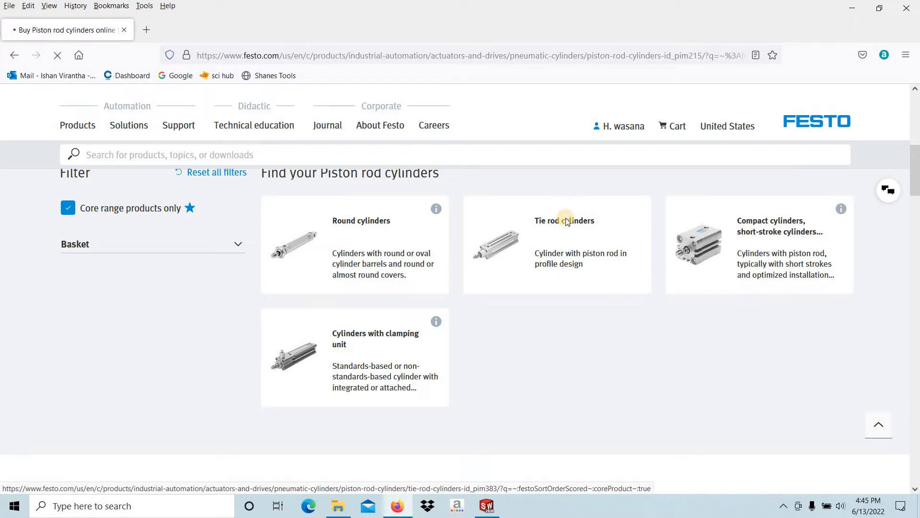
# Filter tie rod cylinders to Piston rod cylinders with 50 mm piston diameter and 100 mm stroke
pyautogui.click(563, 221)
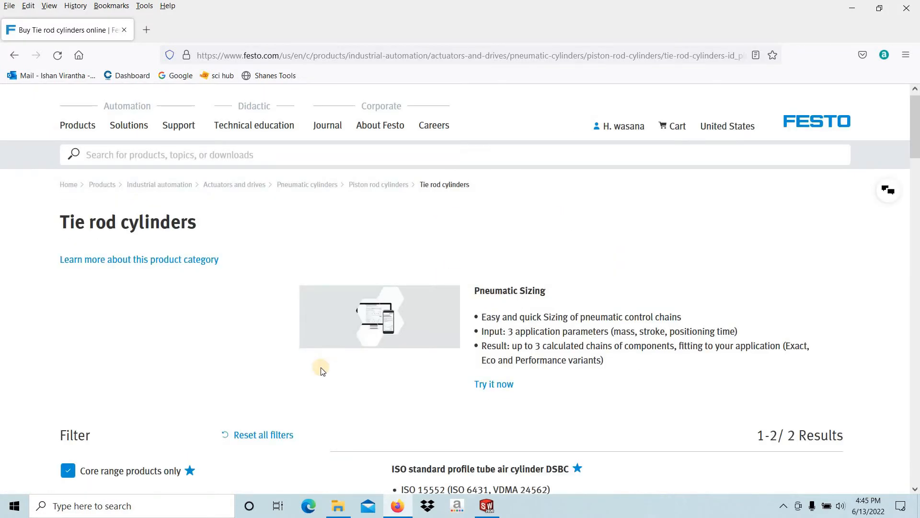
pyautogui.scroll(-3)
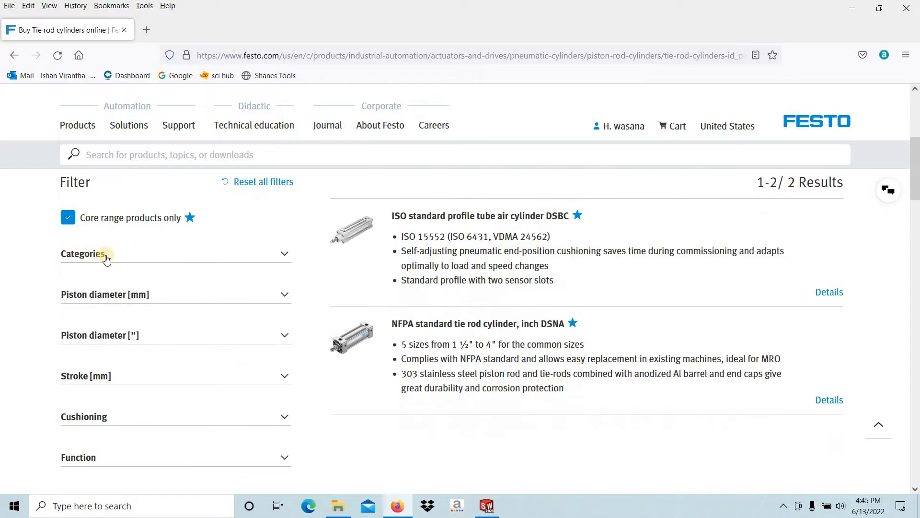
pyautogui.moveTo(99, 282)
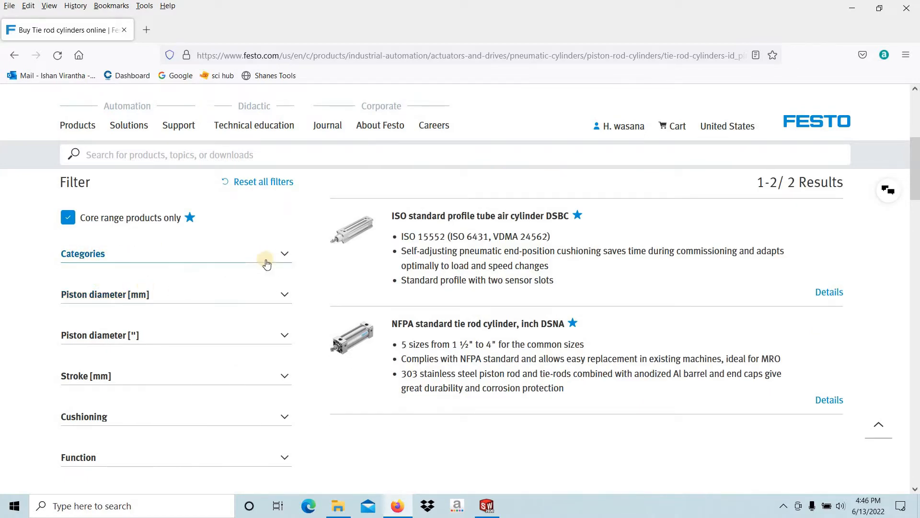
pyautogui.click(284, 253)
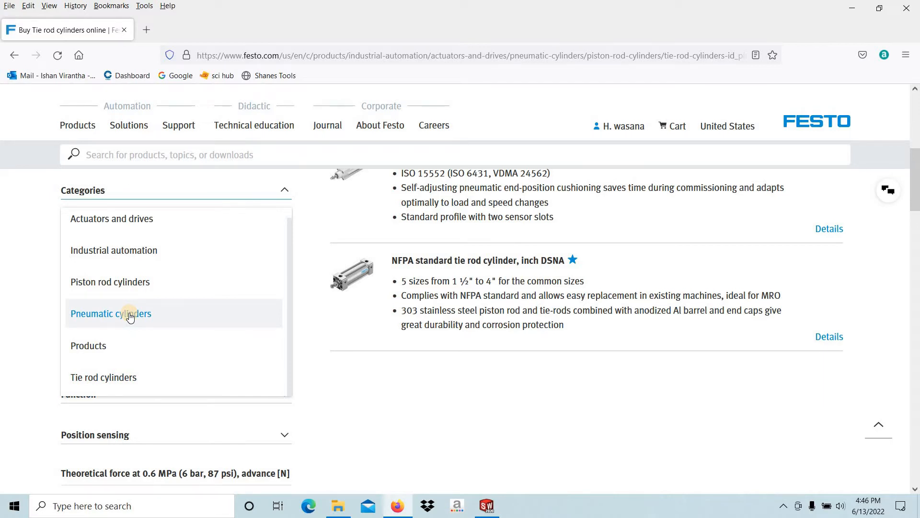
pyautogui.moveTo(114, 286)
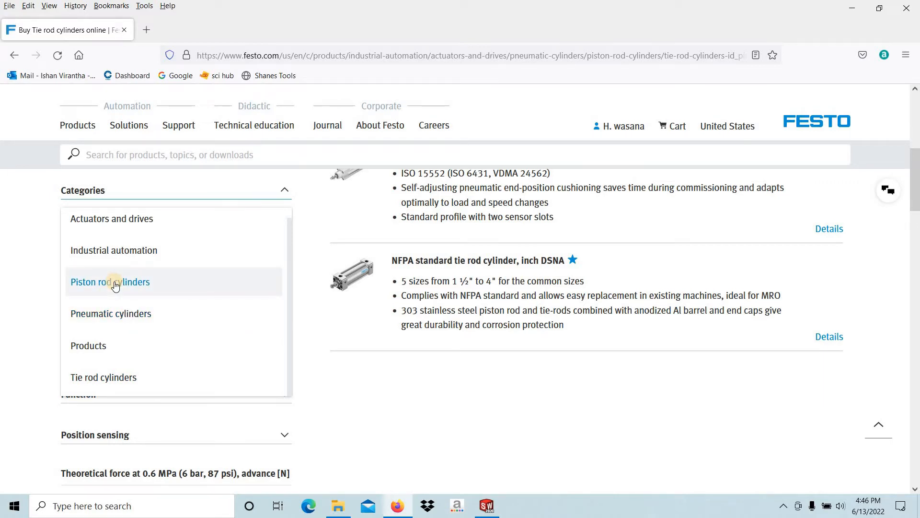
pyautogui.click(109, 282)
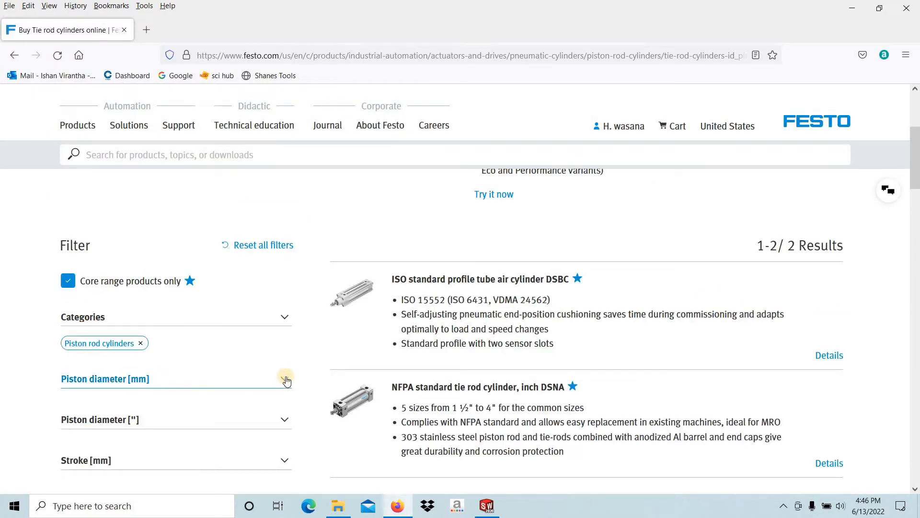
pyautogui.click(285, 378)
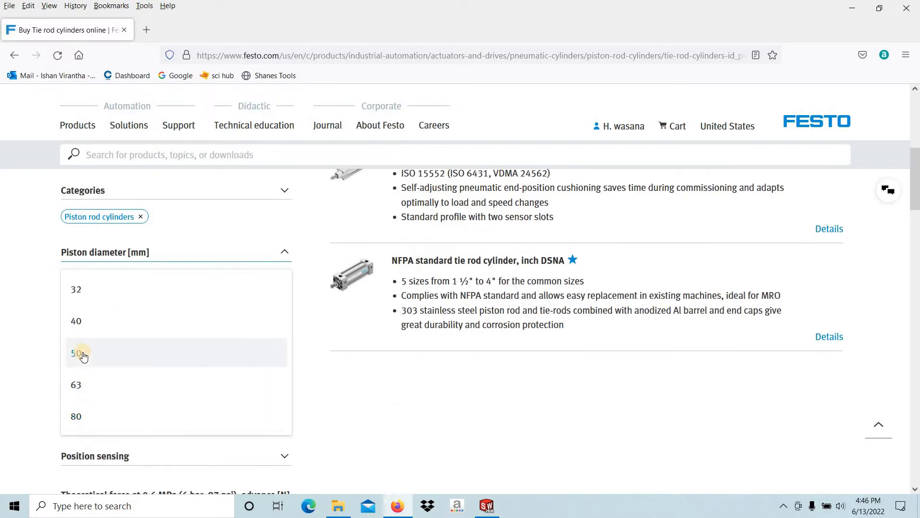
pyautogui.click(76, 353)
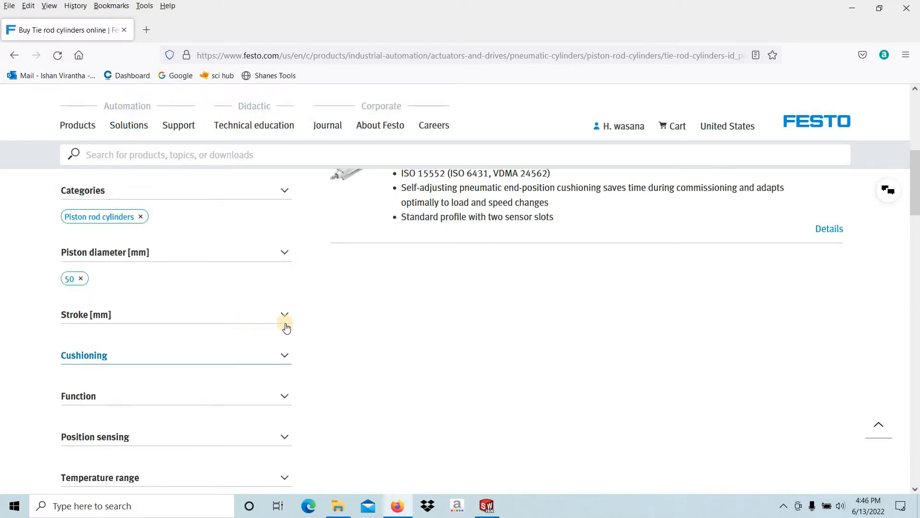
pyautogui.click(284, 314)
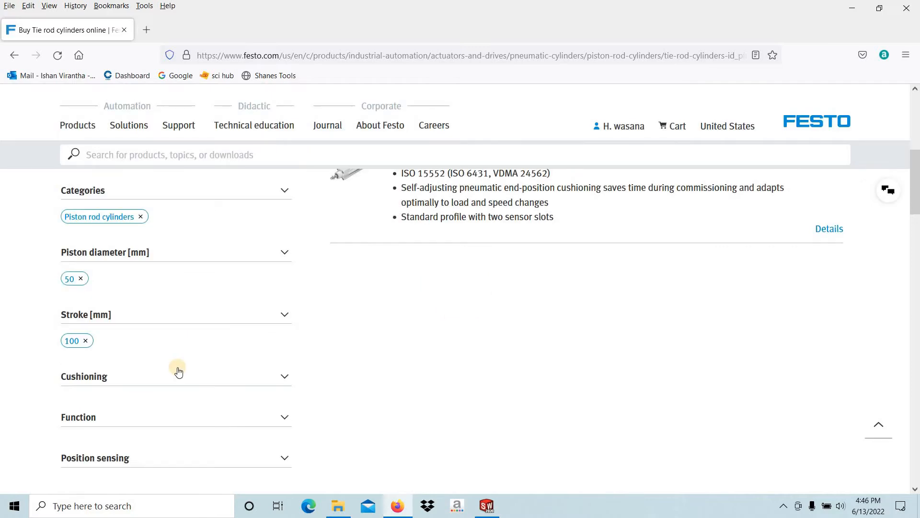
# Add self-adjusting cushioning, double-acting and proximity-sensor position sensing filters
pyautogui.click(176, 375)
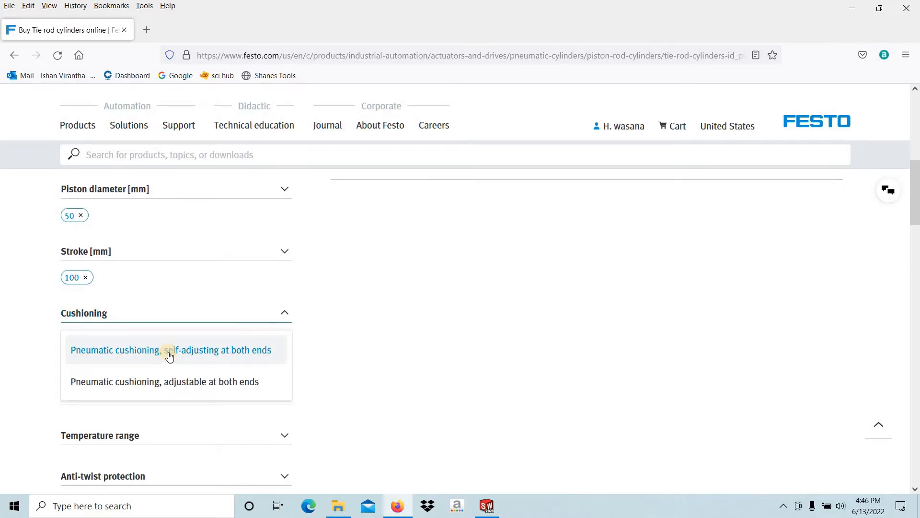
pyautogui.click(170, 350)
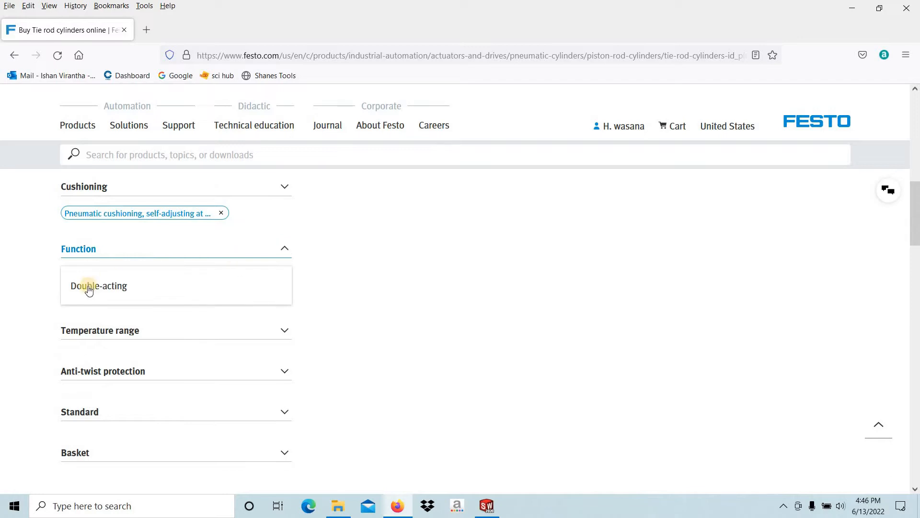
pyautogui.click(99, 286)
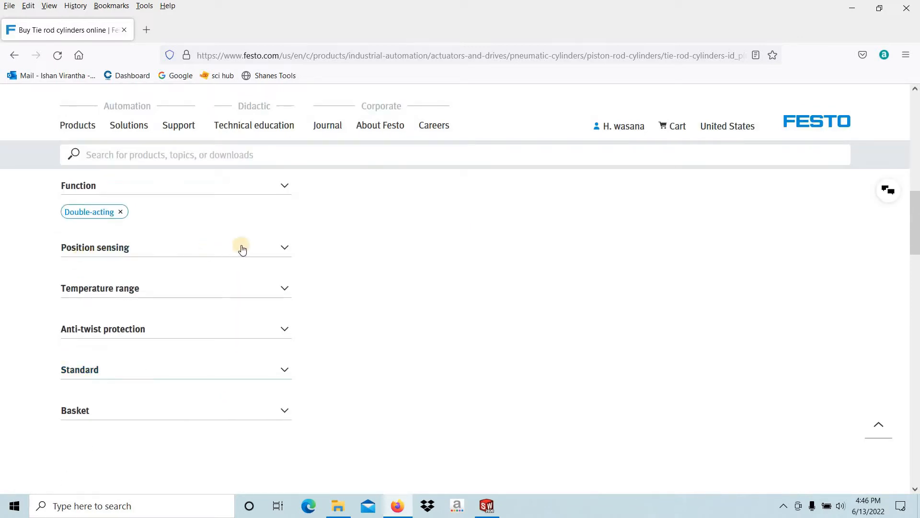
pyautogui.click(242, 247)
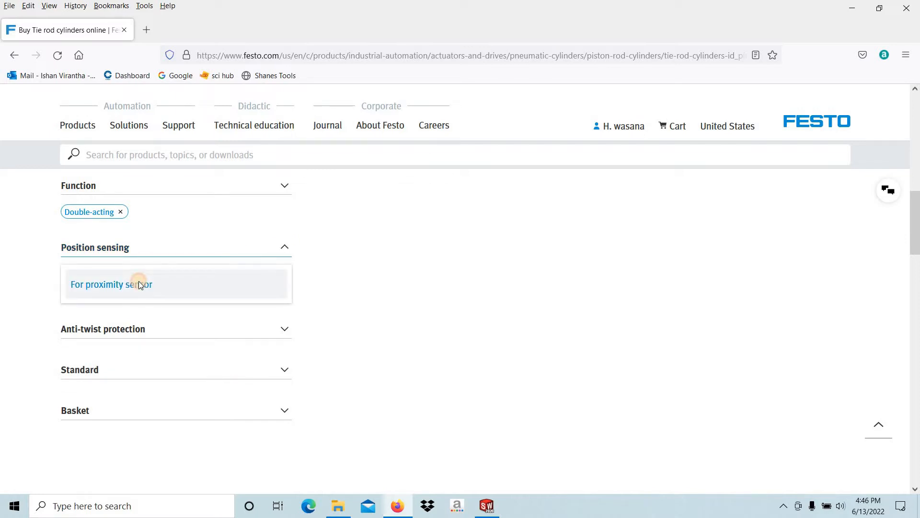
pyautogui.click(111, 284)
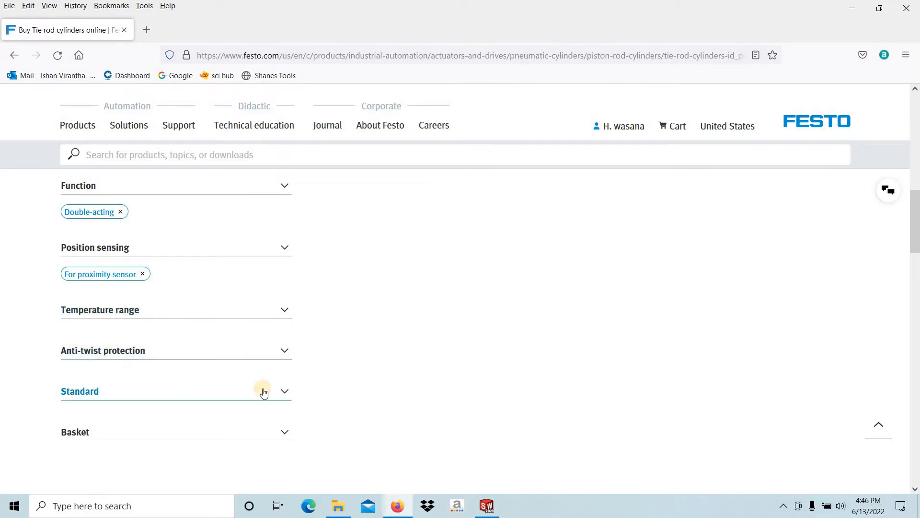
# Set the ISO 15552 standard and clear the Process Industries basket filter, leaving DSBC-50-100-PPSA-N3
pyautogui.click(263, 391)
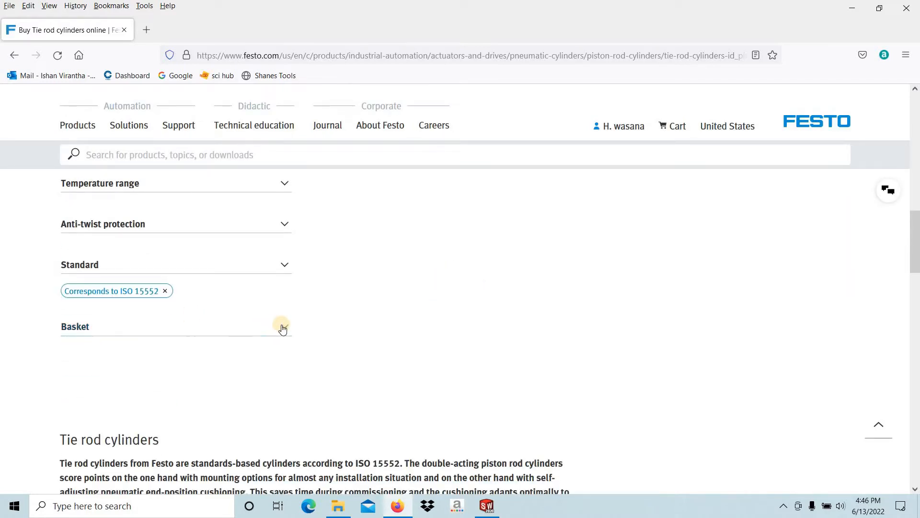
pyautogui.click(284, 326)
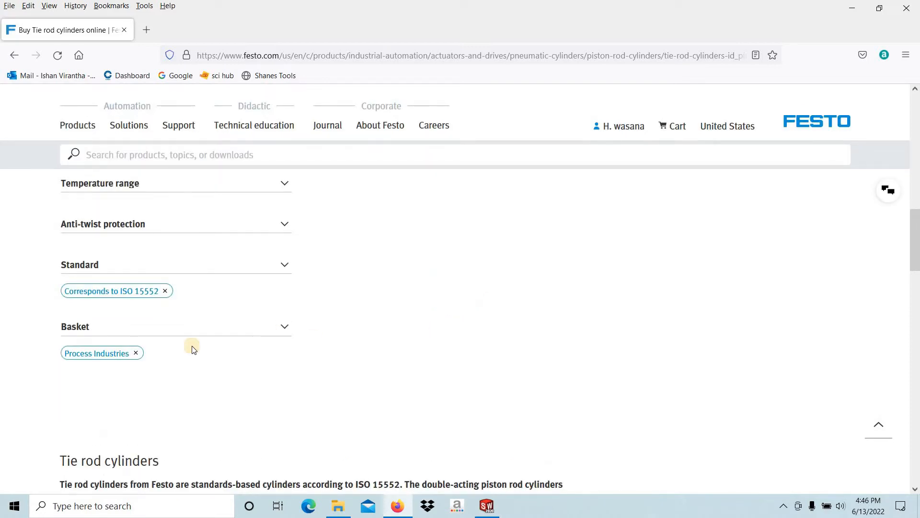
pyautogui.click(285, 325)
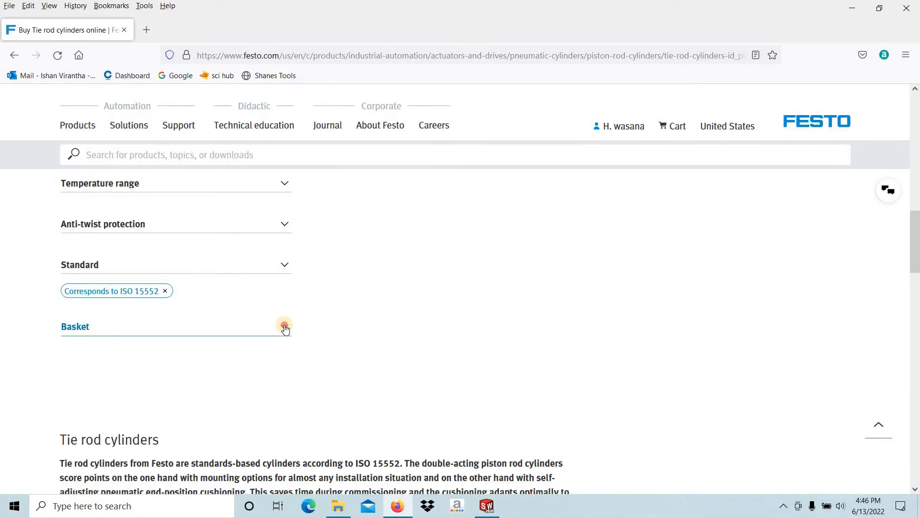
pyautogui.click(284, 326)
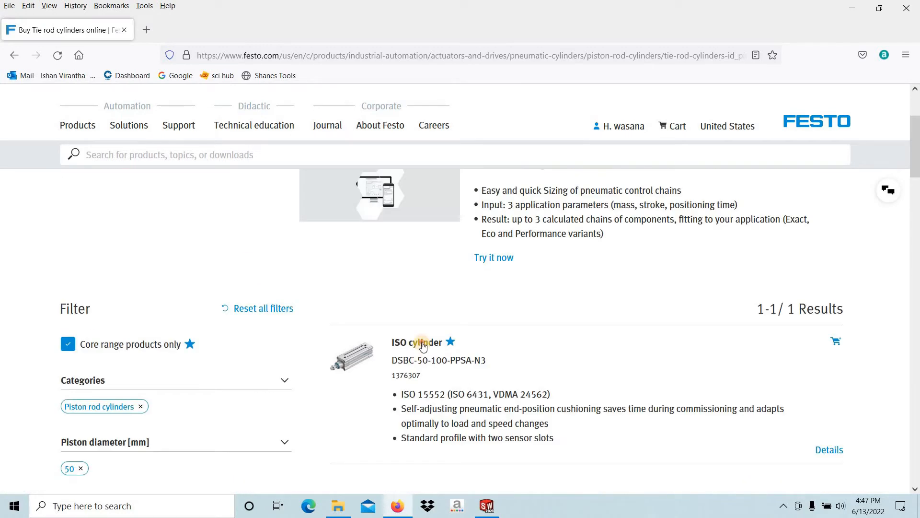
# View the DSBC-50-100-PPSA-N3 product page and scroll its technical data sheet PDF
pyautogui.click(415, 343)
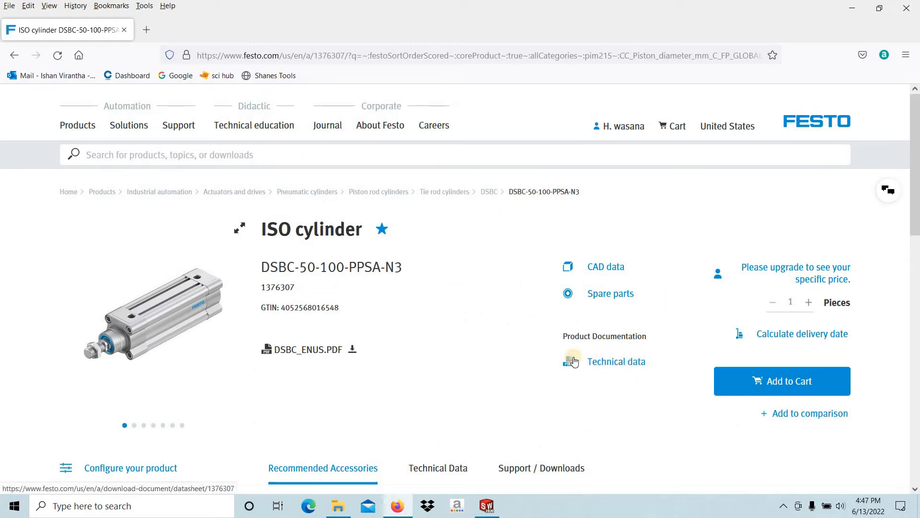
pyautogui.moveTo(375, 361)
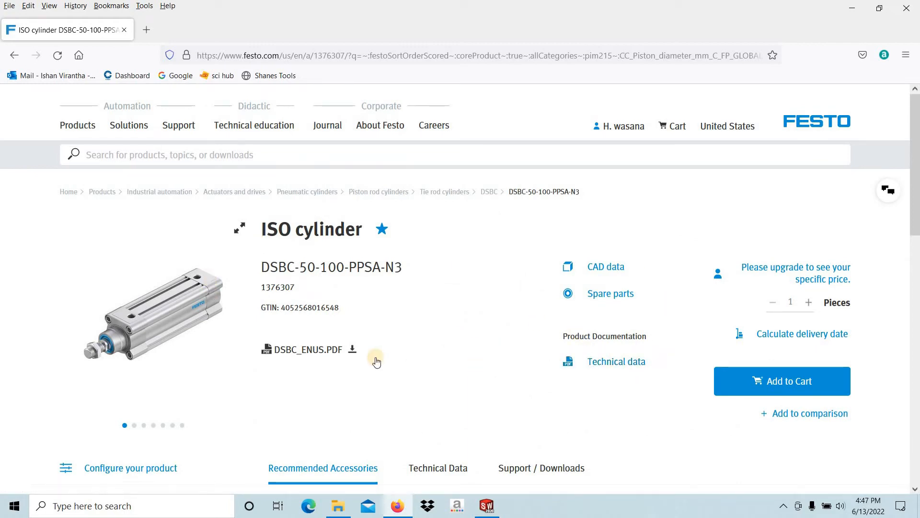
pyautogui.click(308, 349)
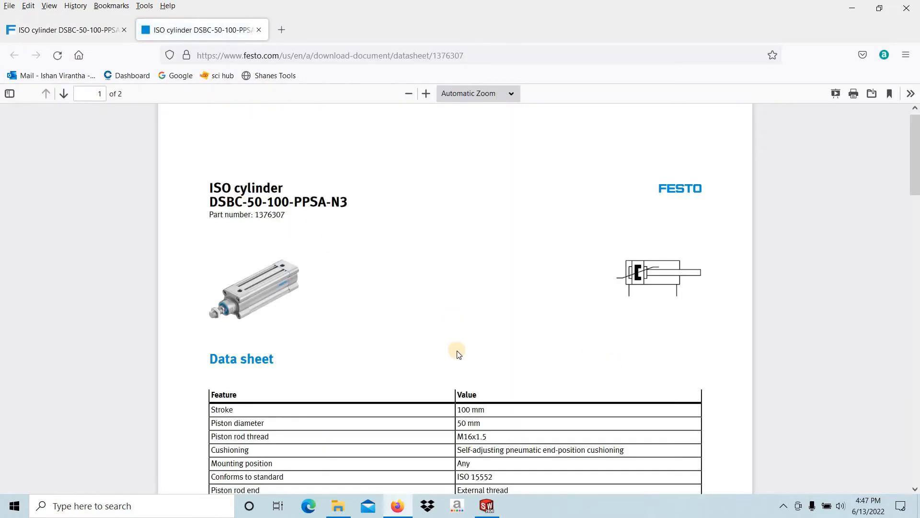
pyautogui.scroll(-3)
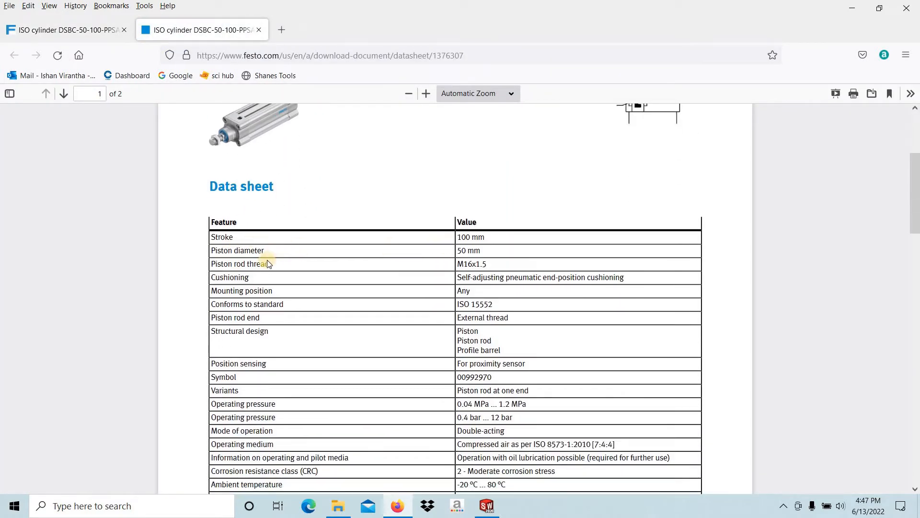
pyautogui.doubleClick(465, 264)
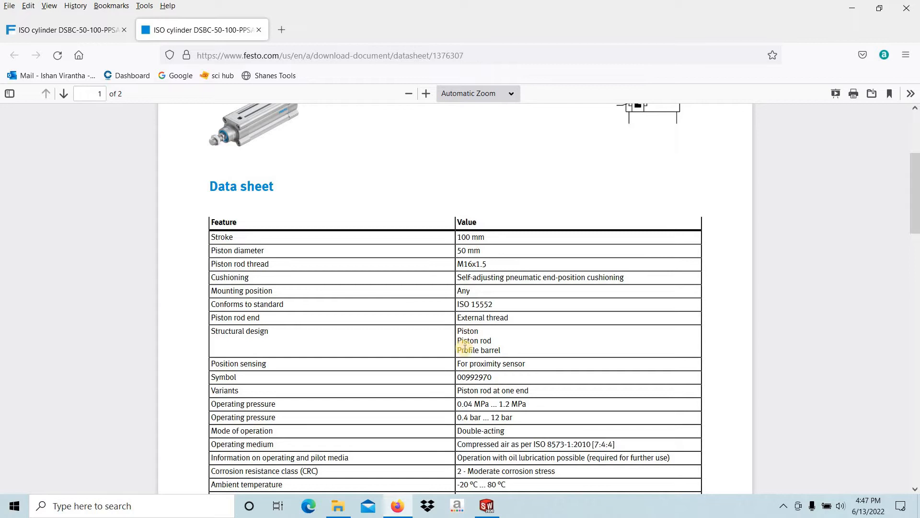
pyautogui.scroll(-3)
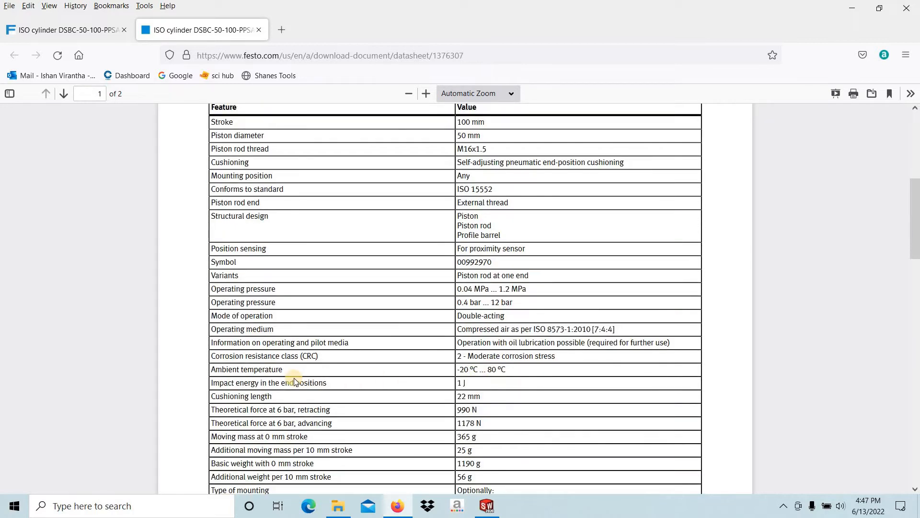
pyautogui.scroll(-3)
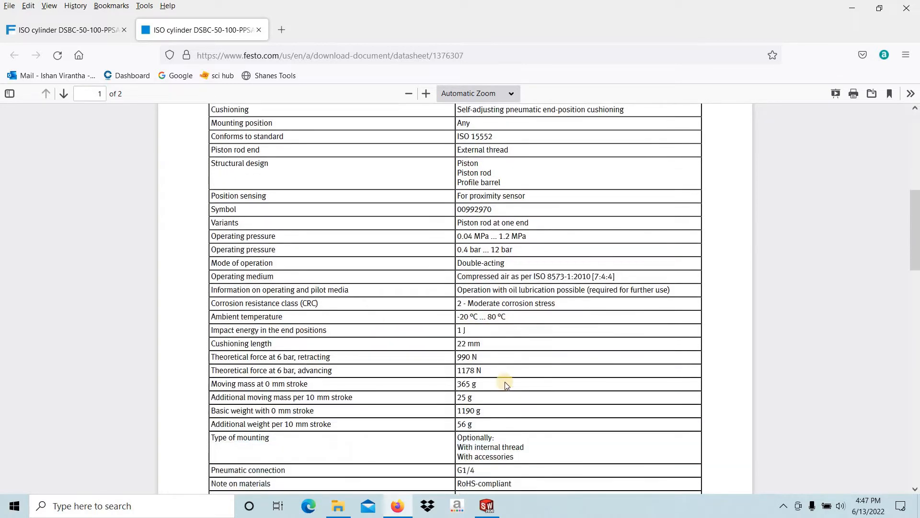
pyautogui.scroll(-3)
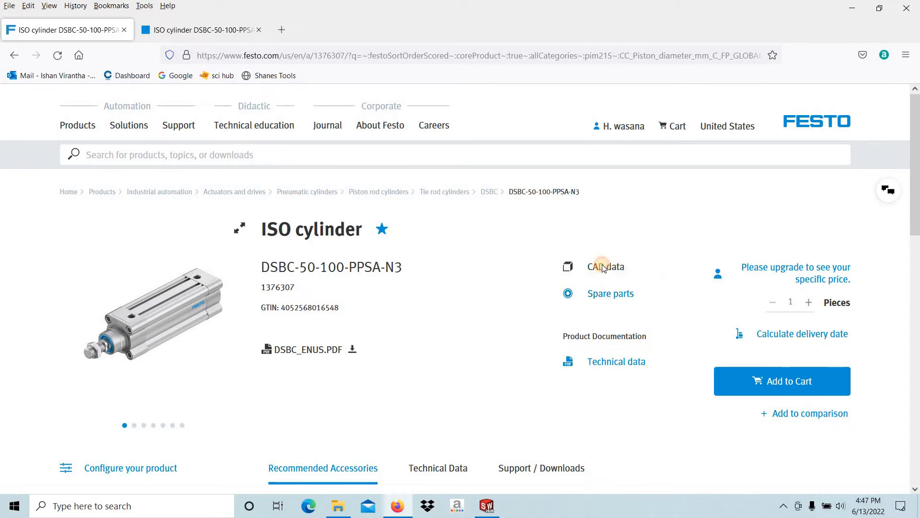
# Download the cylinder's CAD model in 3D SolidWorks (*.swb) format and fetch the ready file
pyautogui.click(604, 267)
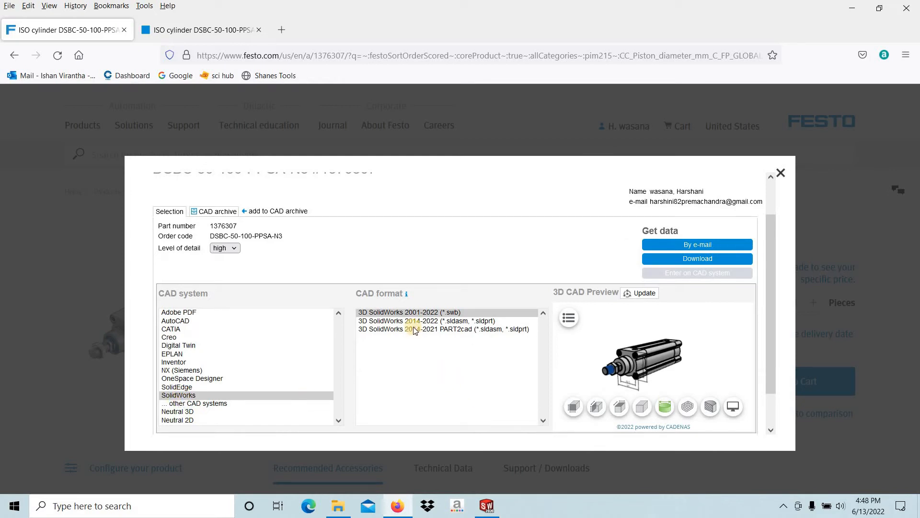
pyautogui.click(409, 312)
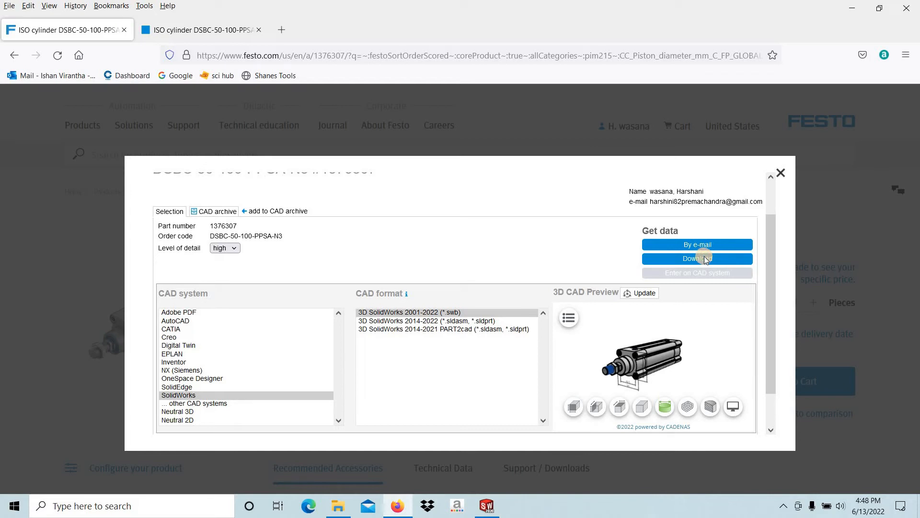
pyautogui.click(696, 258)
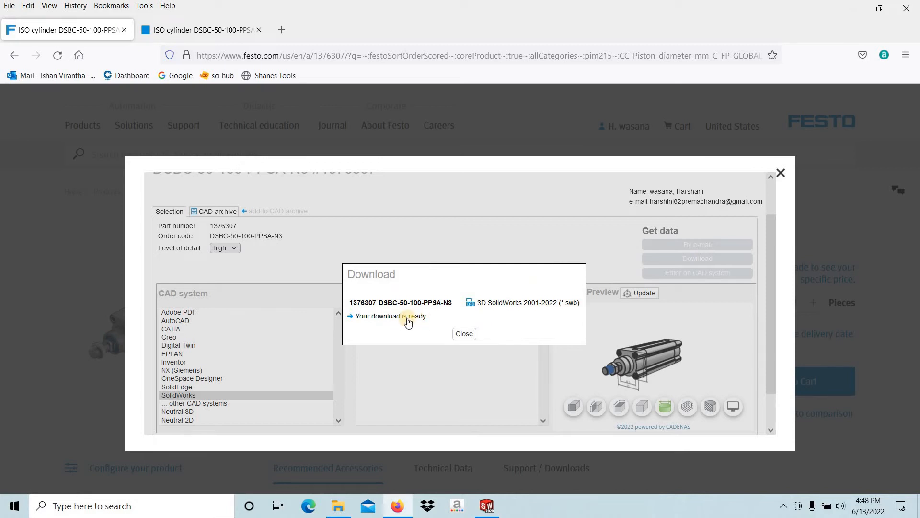
pyautogui.click(390, 315)
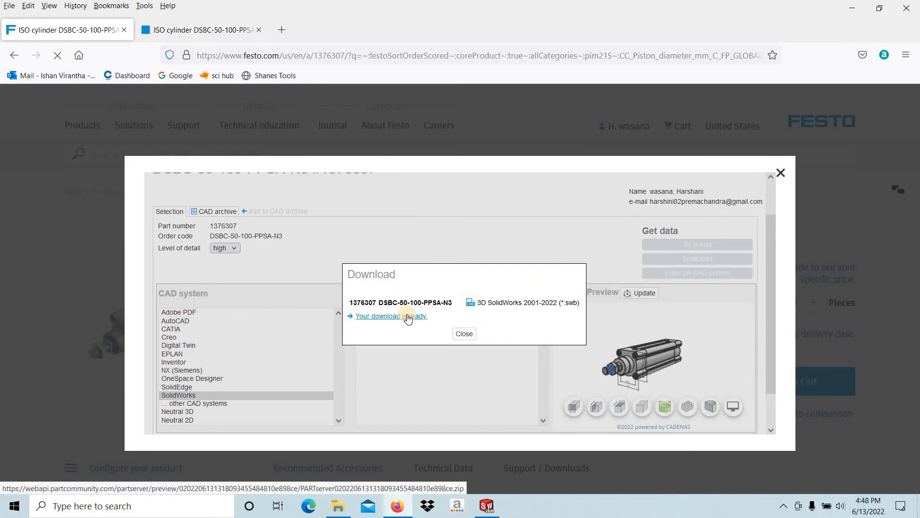
# Save the ZIP archive into a new 'ISO cylinder' folder under Festo pneumatic on drive D
pyautogui.click(390, 315)
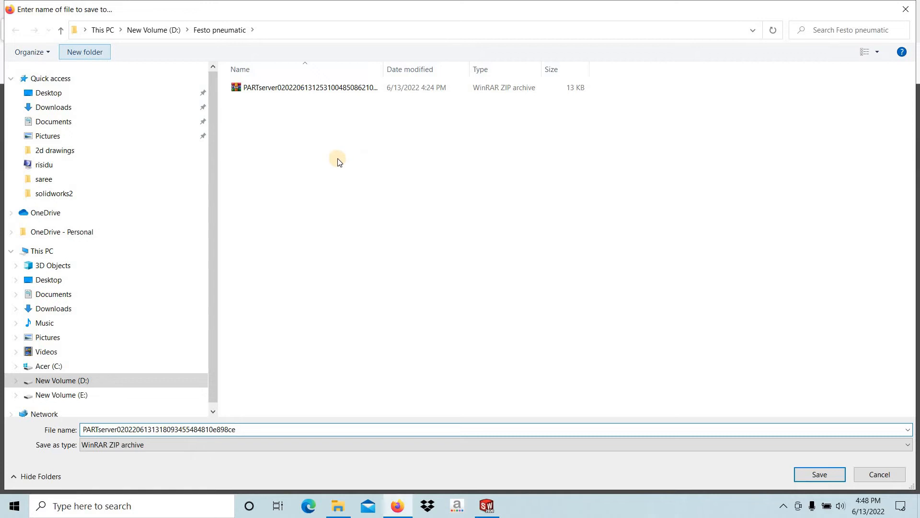
pyautogui.click(85, 52)
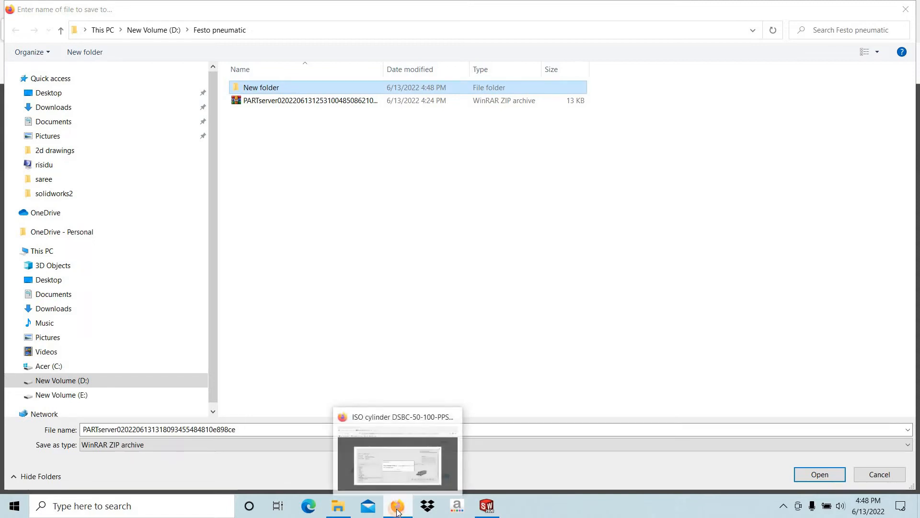
pyautogui.rightClick(261, 88)
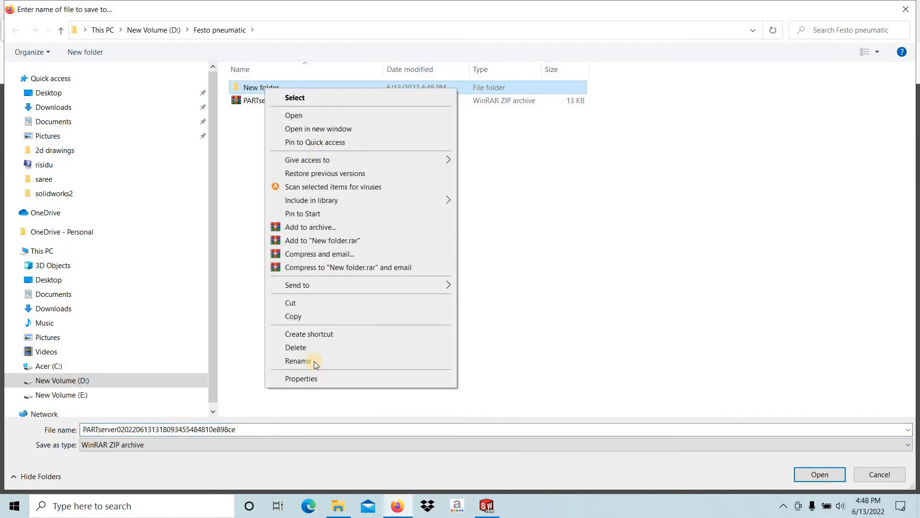
pyautogui.click(298, 360)
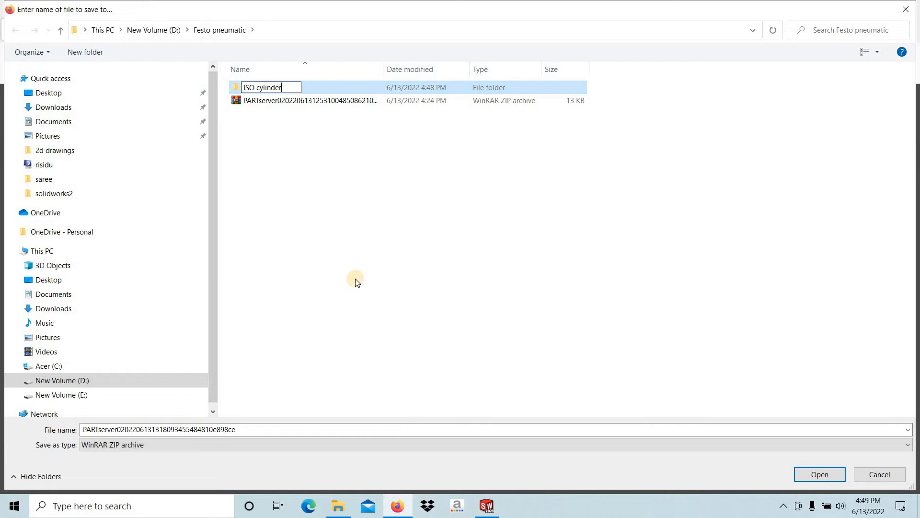
pyautogui.click(519, 422)
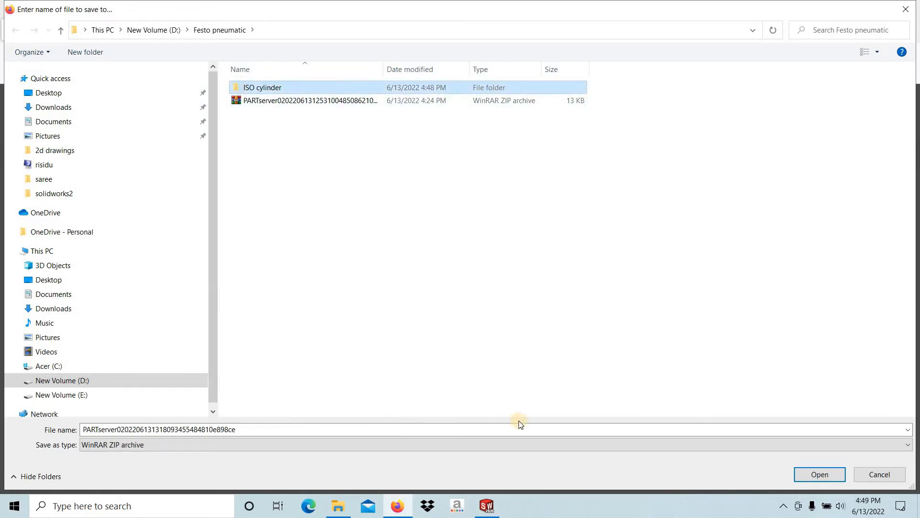
pyautogui.doubleClick(261, 87)
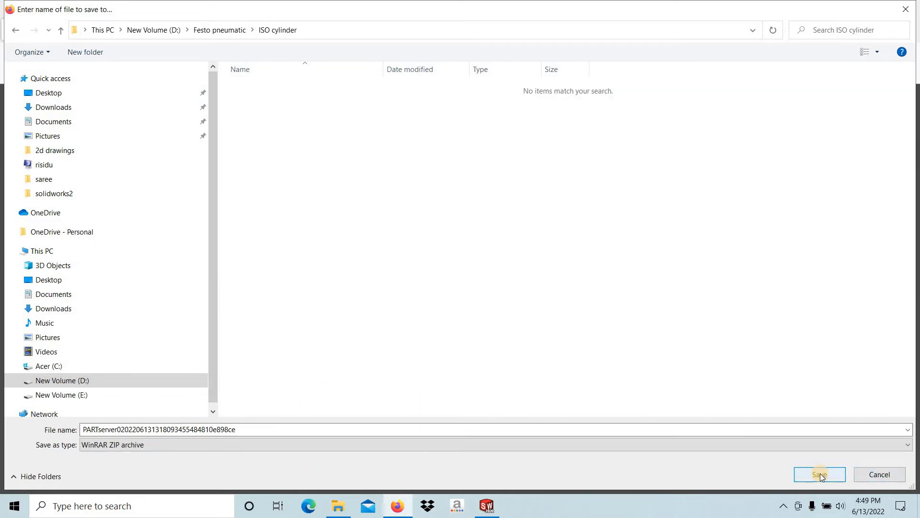
pyautogui.click(819, 474)
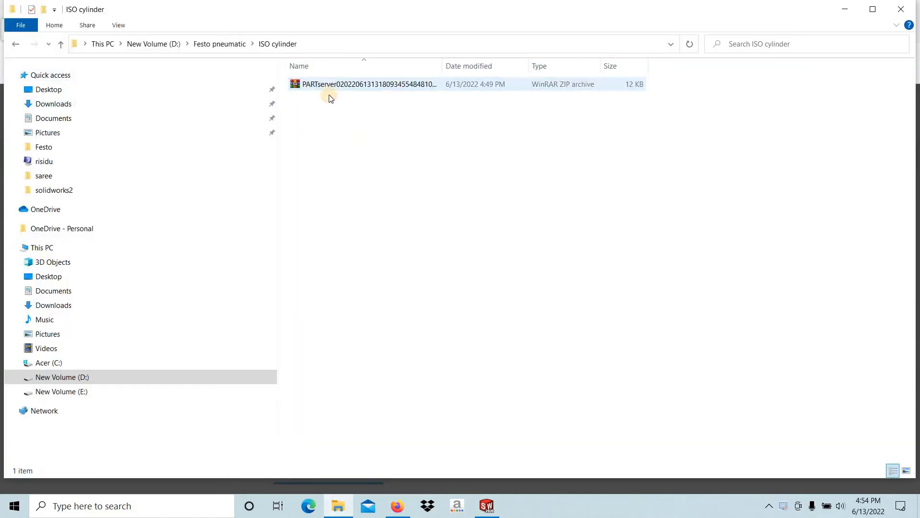
pyautogui.moveTo(336, 84)
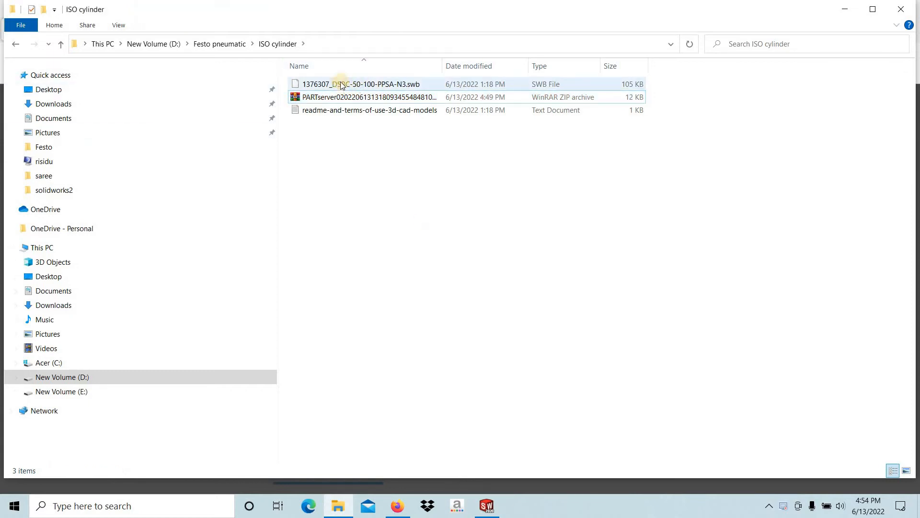
# Select the extracted DSBC-50-100-PPSA-N3 .swb file in the ISO cylinder folder
pyautogui.click(367, 97)
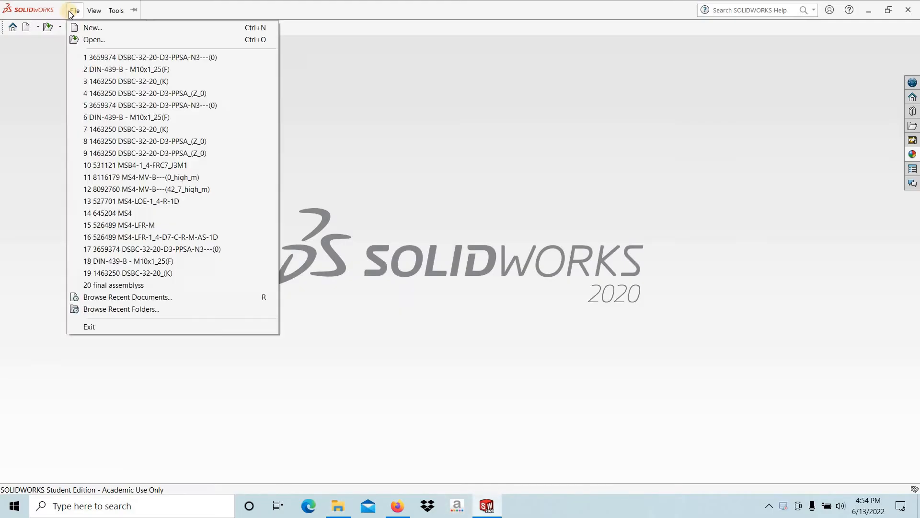
# Via Tools > Macro > Run, run 1376307_DSBC-50-100-PPSA-N3.swb from the ISO cylinder folder
pyautogui.click(116, 11)
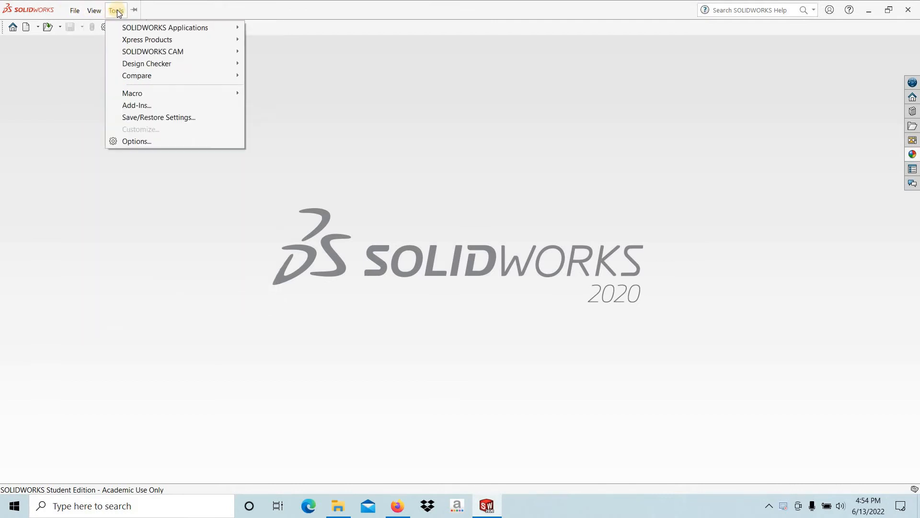
pyautogui.moveTo(140, 96)
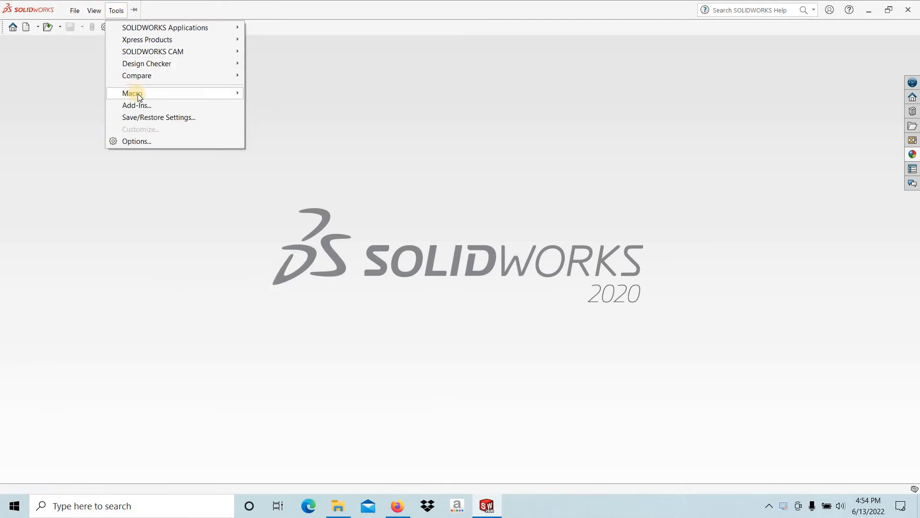
pyautogui.click(131, 93)
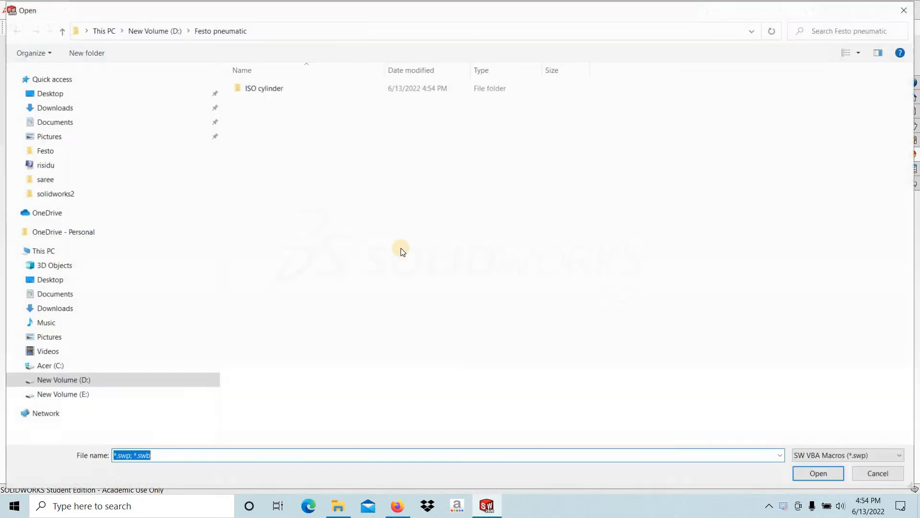
pyautogui.click(265, 88)
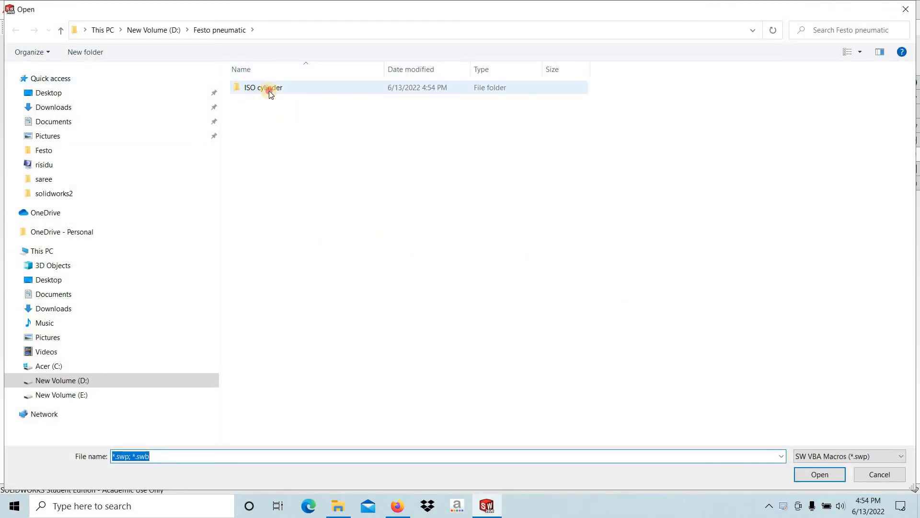
pyautogui.doubleClick(264, 87)
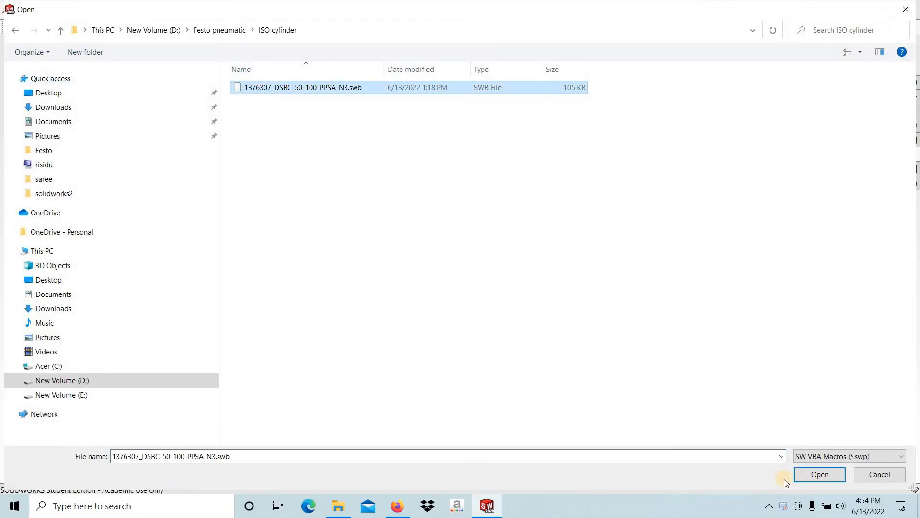
pyautogui.click(820, 475)
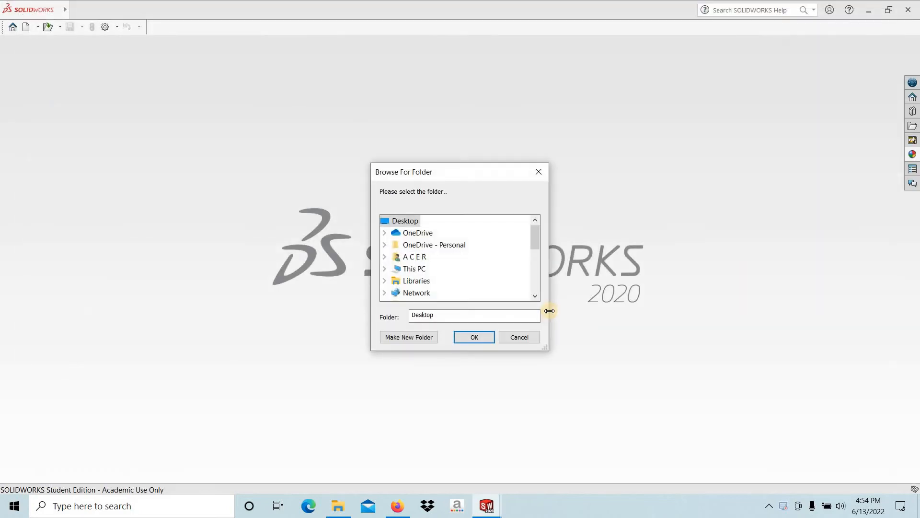
pyautogui.moveTo(414, 268)
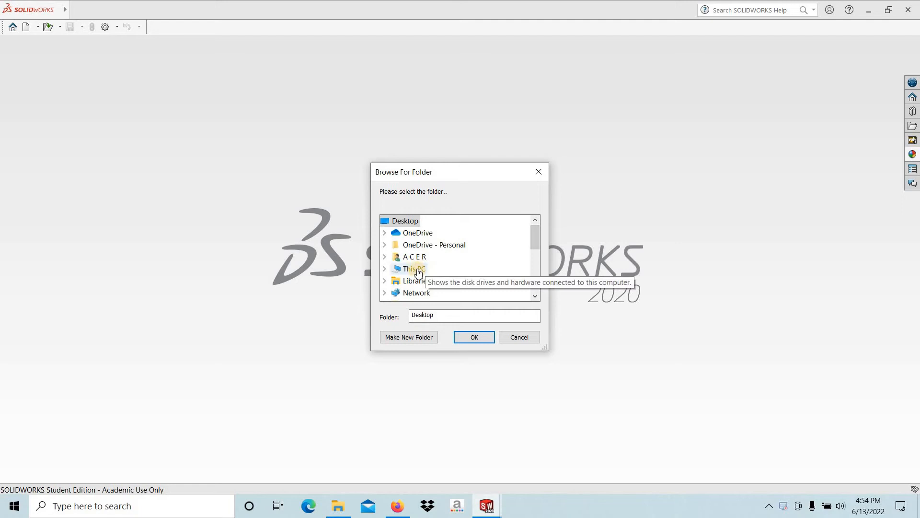
# Choose Festo pneumatic as the macro's output folder to build the cylinder assembly
pyautogui.click(414, 268)
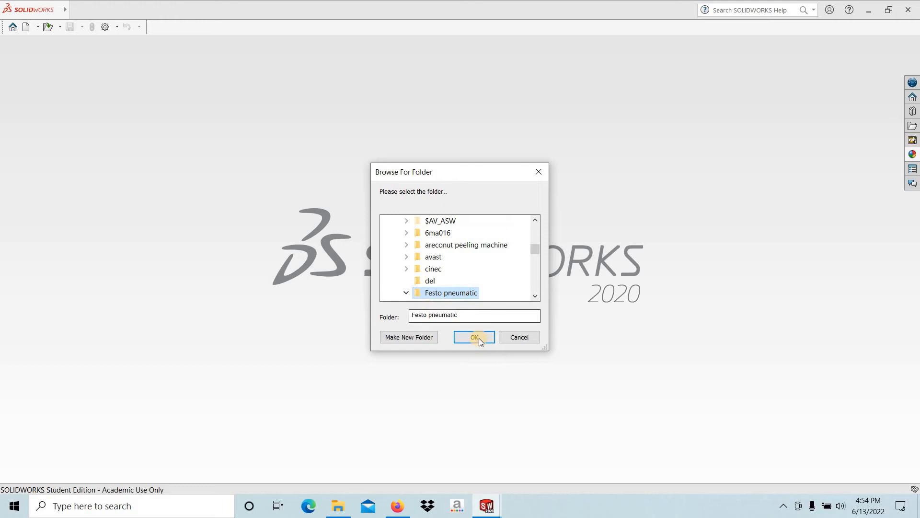
pyautogui.click(474, 337)
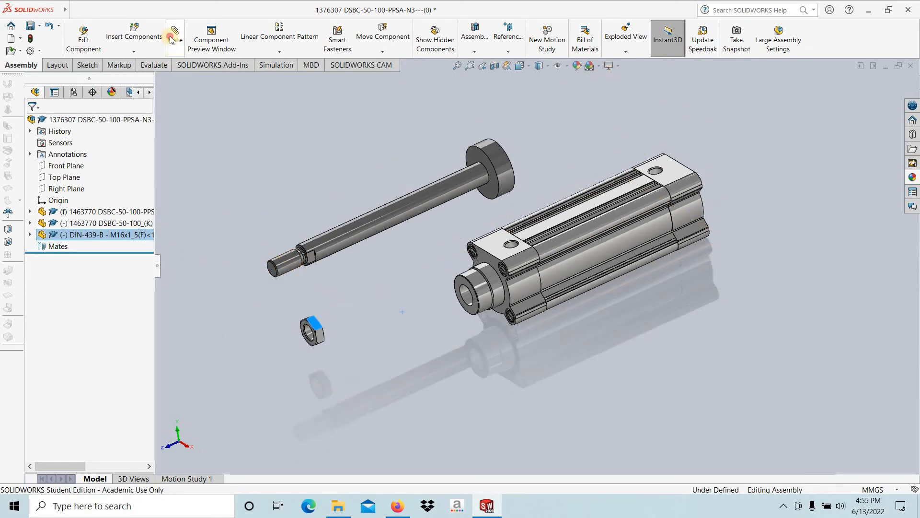
# Mate the rod concentric to the bore and nut, with the nut coincident to the rod end face
pyautogui.click(175, 36)
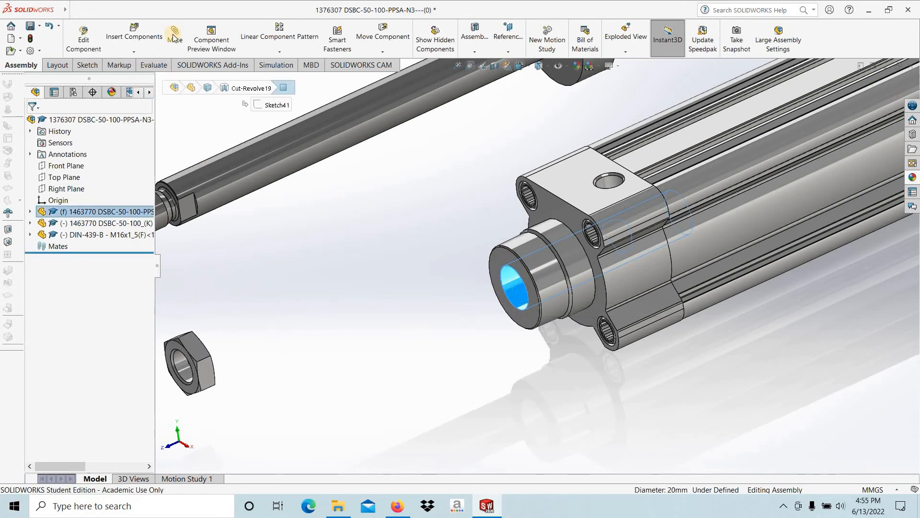
pyautogui.click(174, 35)
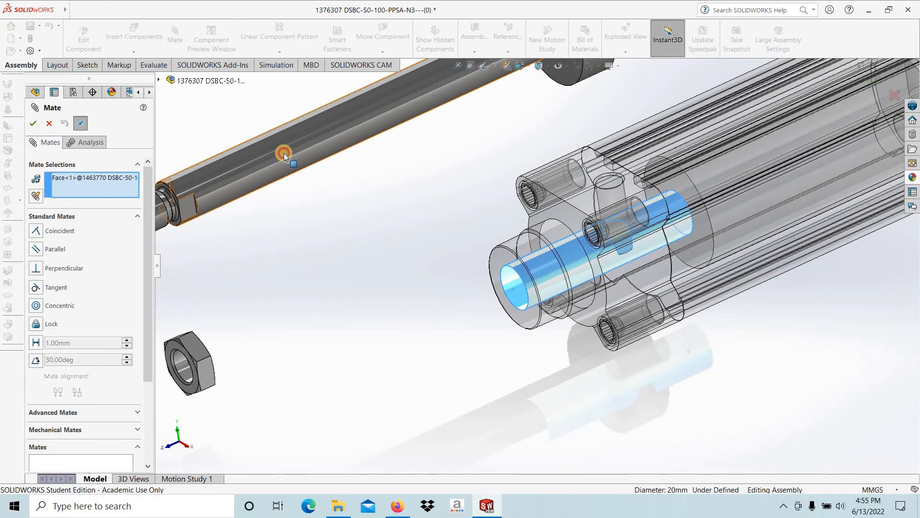
pyautogui.click(315, 327)
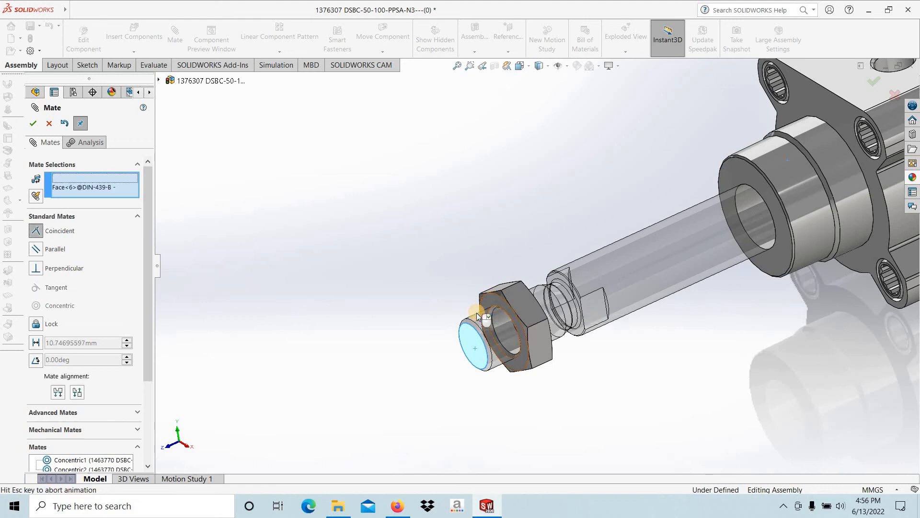
pyautogui.click(477, 317)
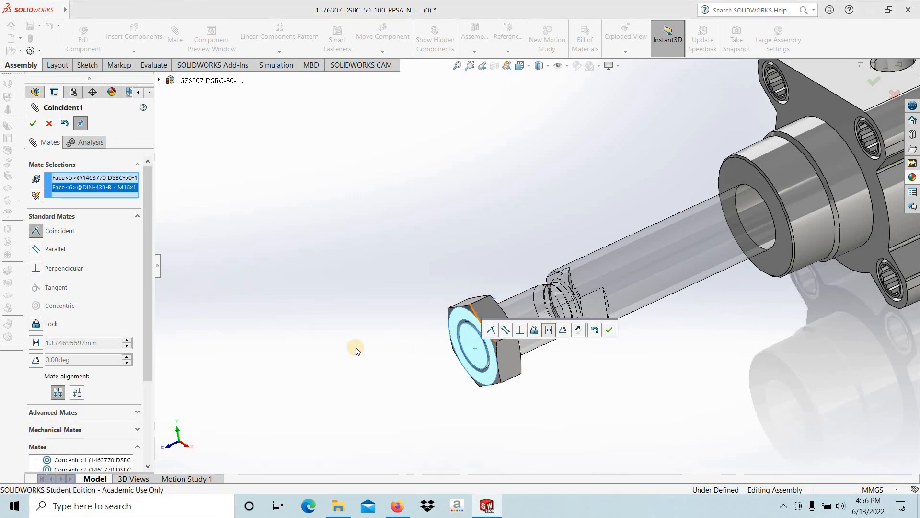